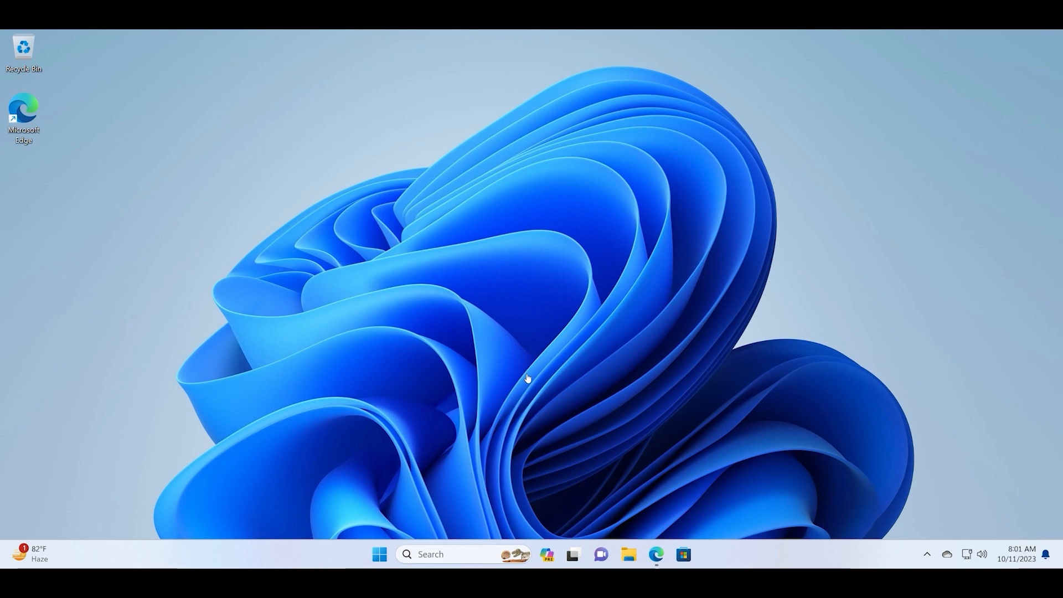
pyautogui.moveTo(1058, 374)
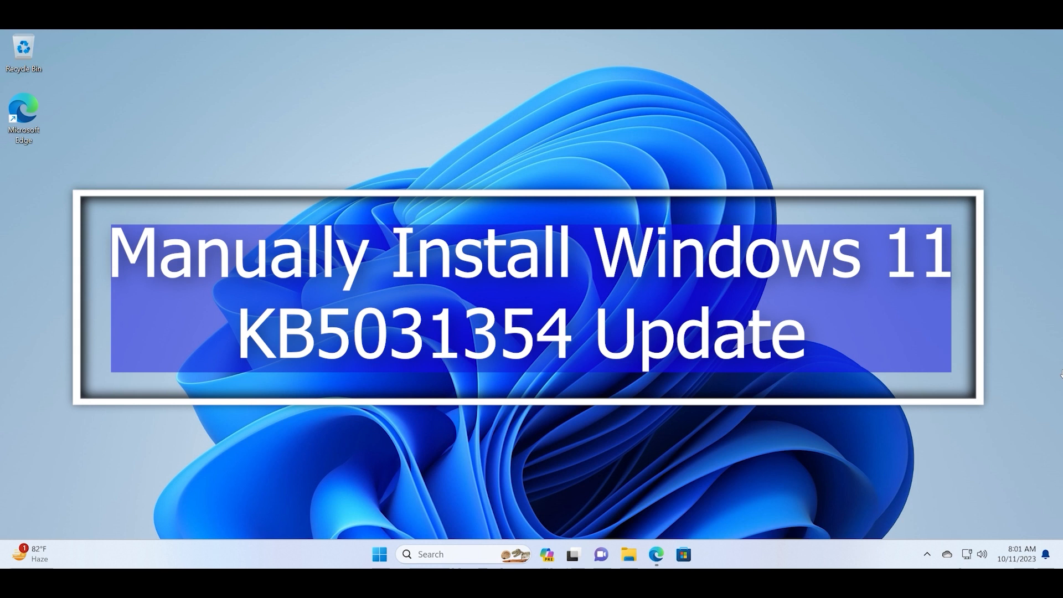
pyautogui.moveTo(655, 553)
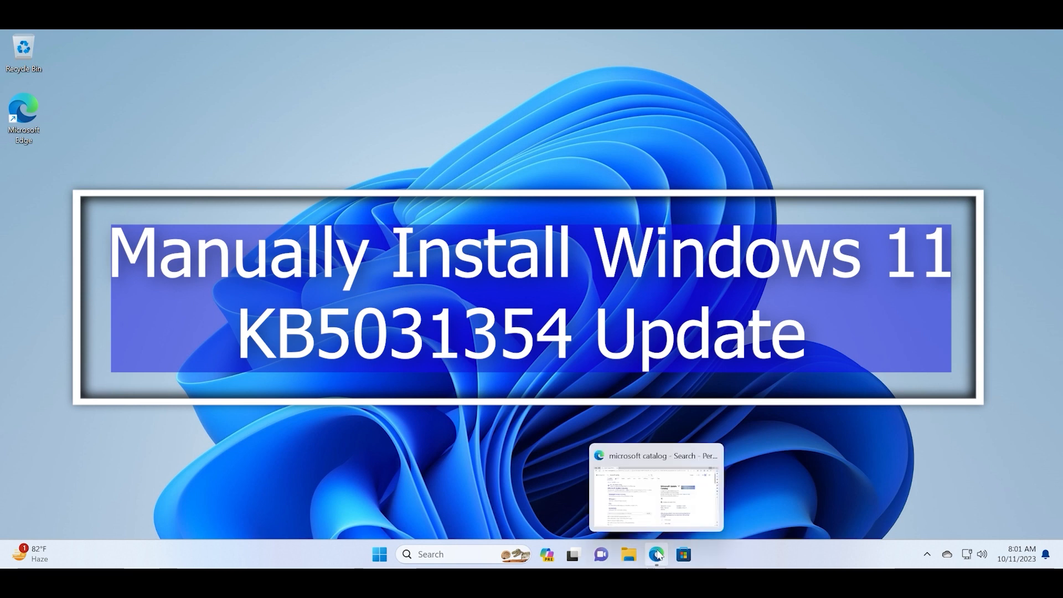
# Bring up the Microsoft Update Catalog site and search it for KB5031354
pyautogui.click(654, 488)
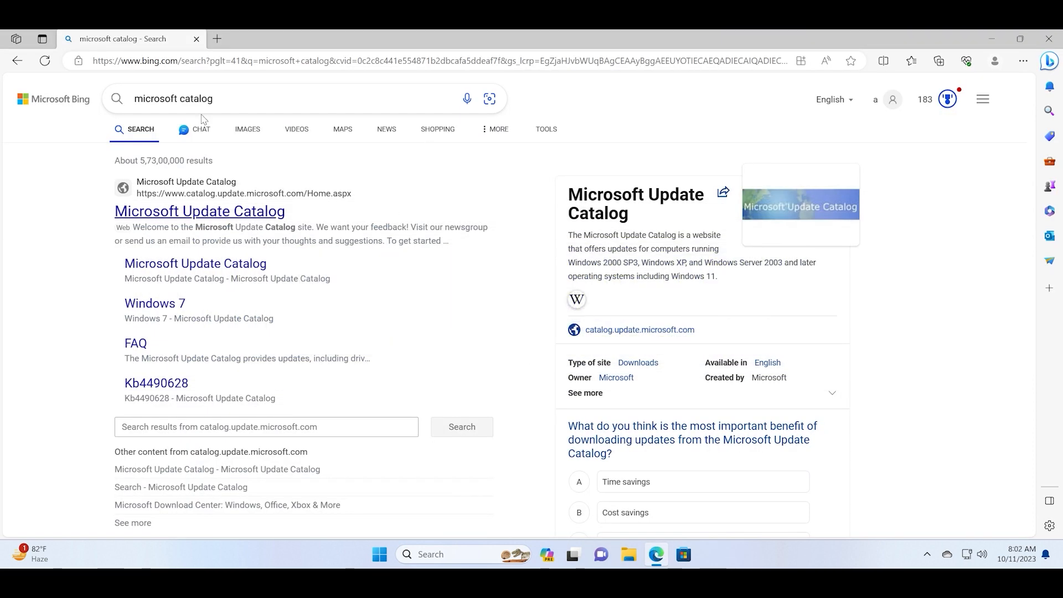
pyautogui.moveTo(469, 233)
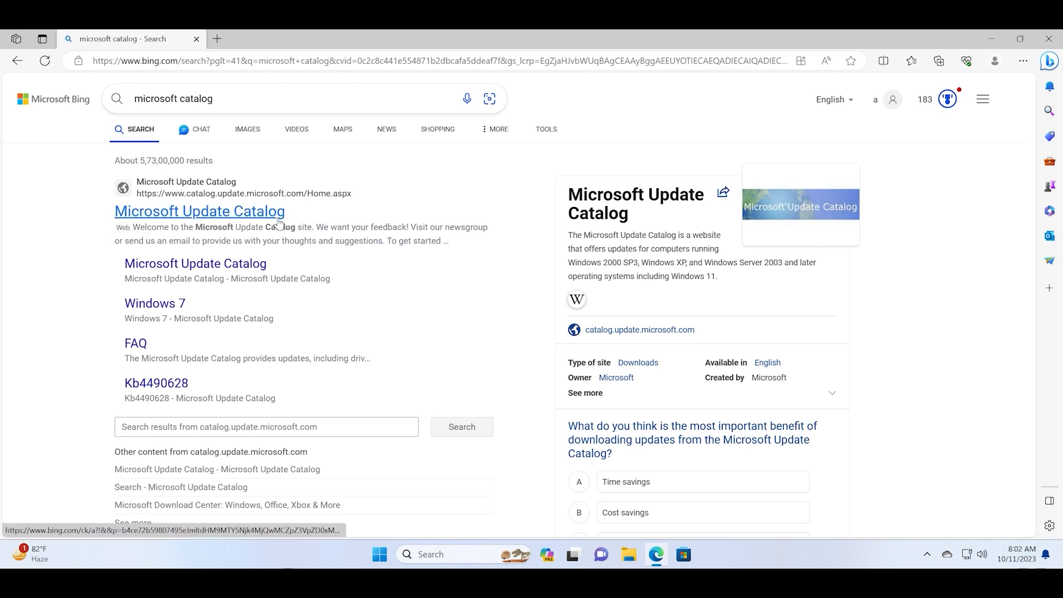
pyautogui.click(199, 211)
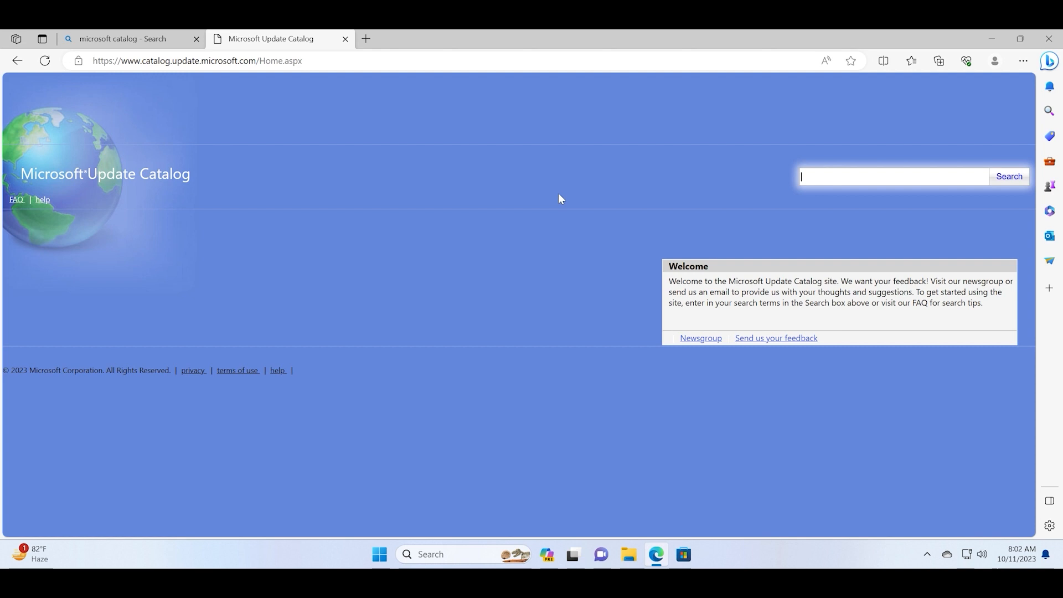
pyautogui.moveTo(329, 66)
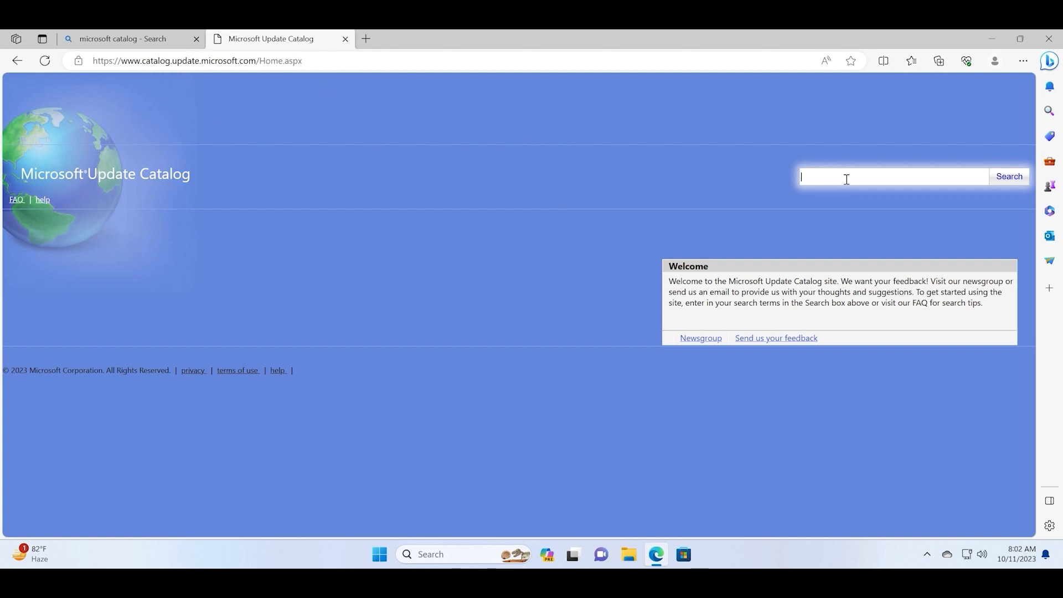
pyautogui.write('KB5031354')
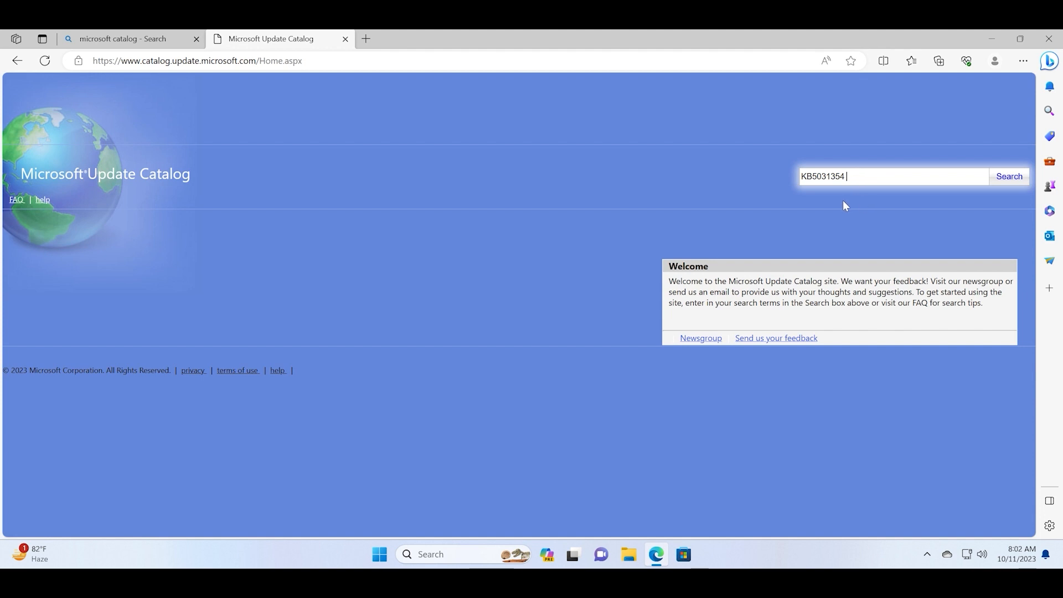
pyautogui.moveTo(1011, 189)
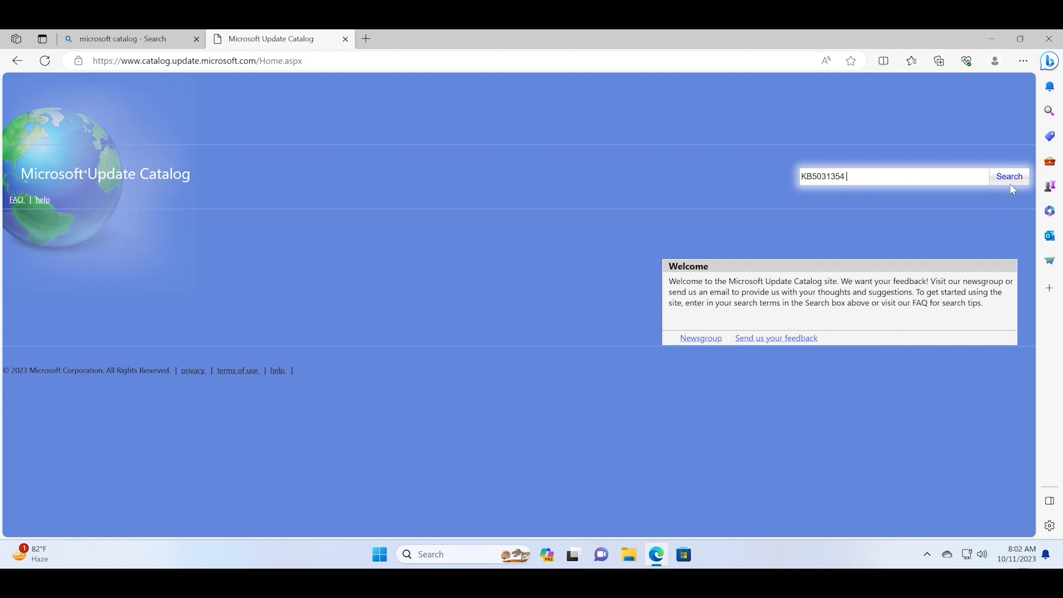
pyautogui.click(1008, 176)
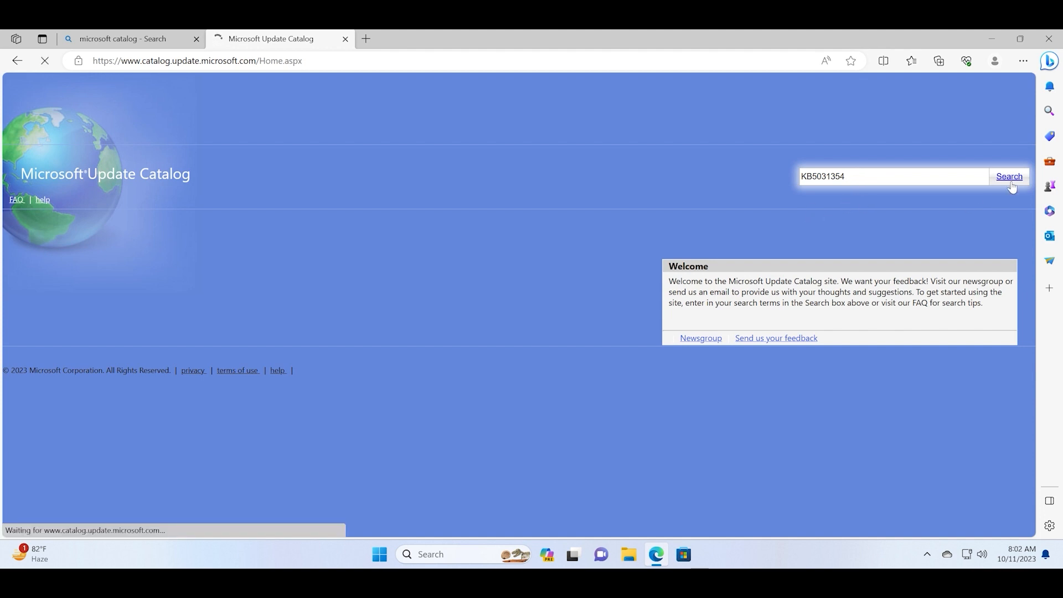
# Load the search results listing four KB5031354 cumulative updates for Windows 11 22H2 and 23H2
pyautogui.click(1009, 176)
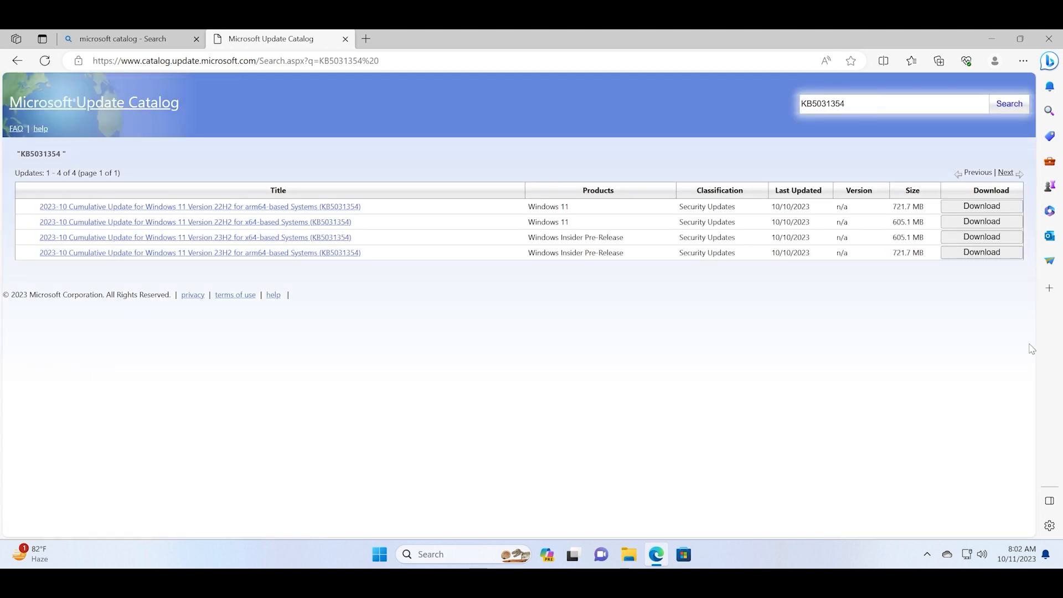
pyautogui.moveTo(556, 405)
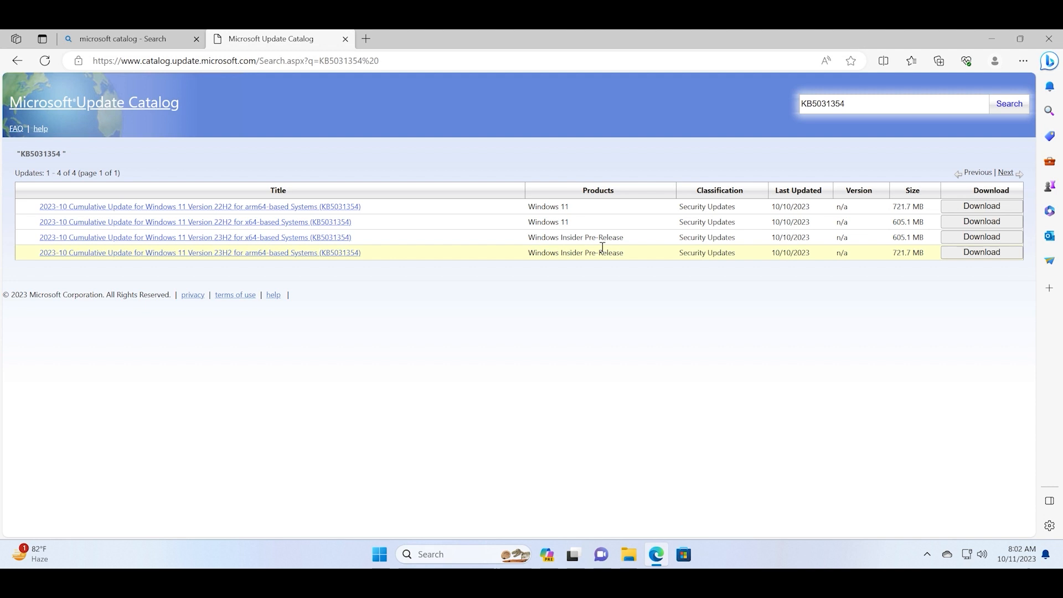
pyautogui.moveTo(559, 222)
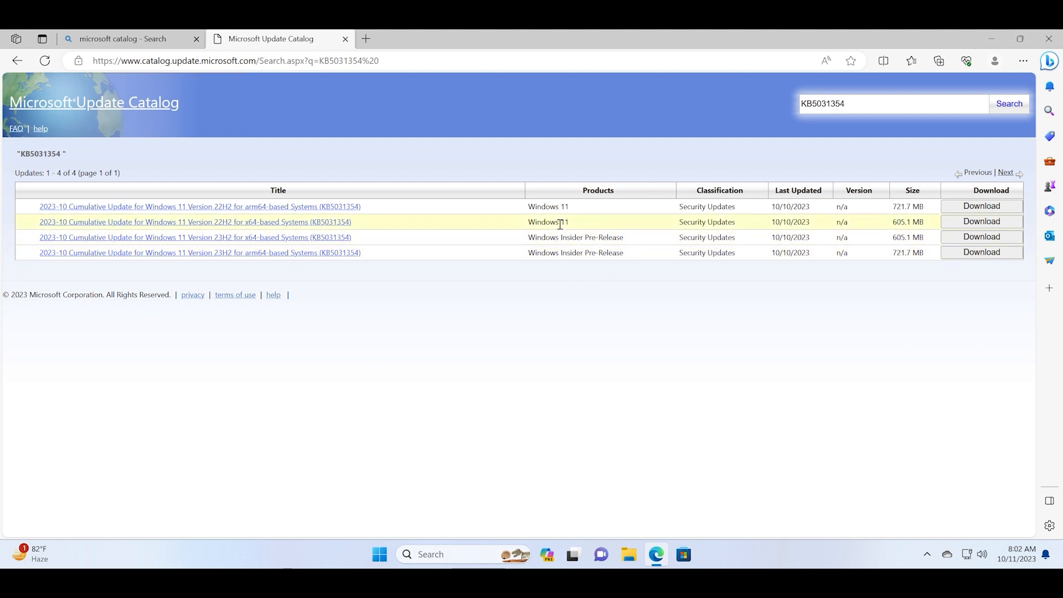
pyautogui.moveTo(561, 207)
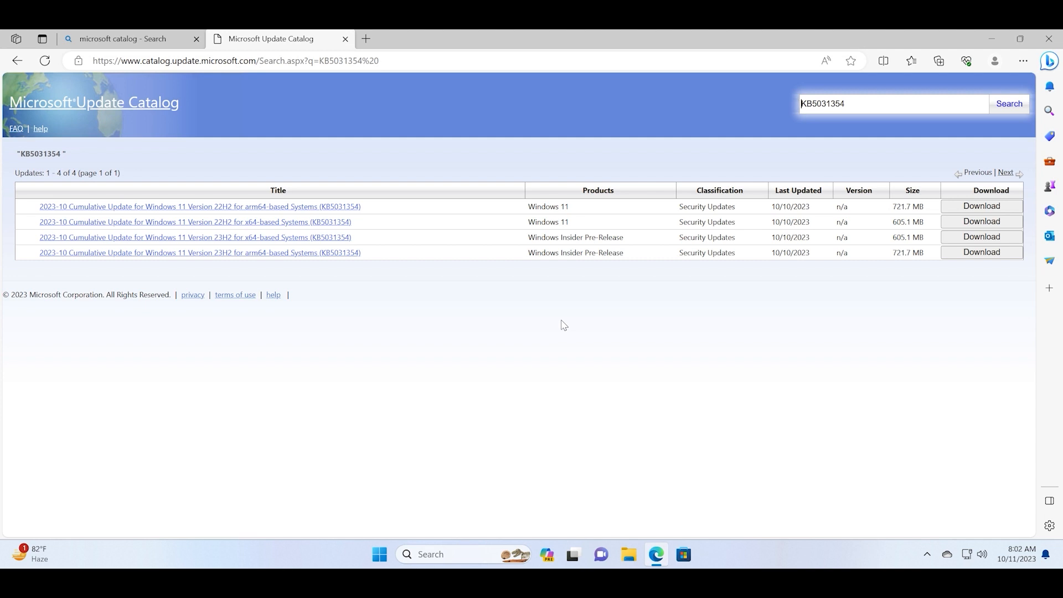
pyautogui.click(981, 206)
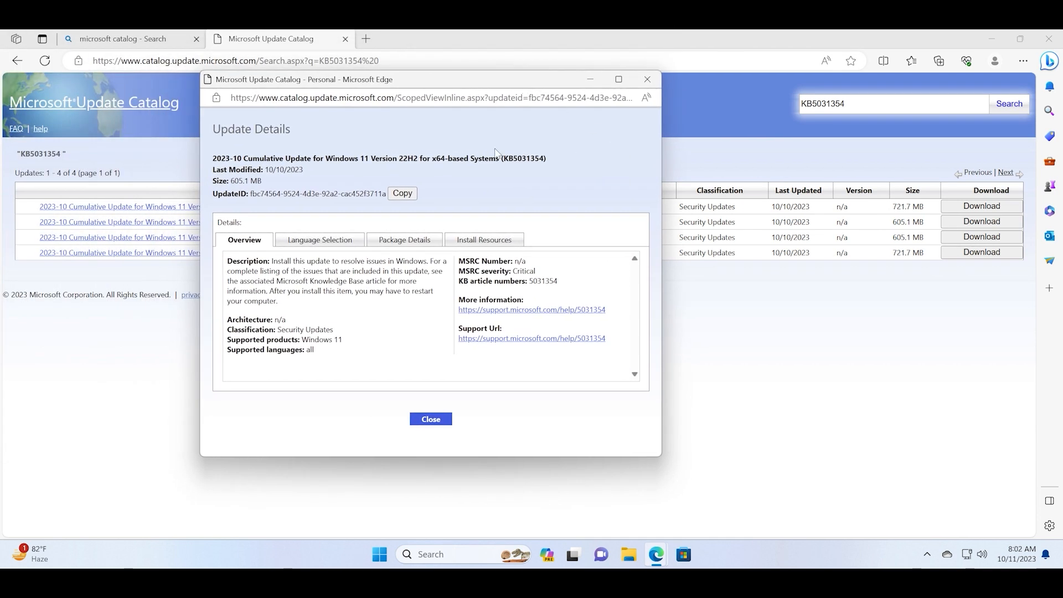
pyautogui.moveTo(319, 240)
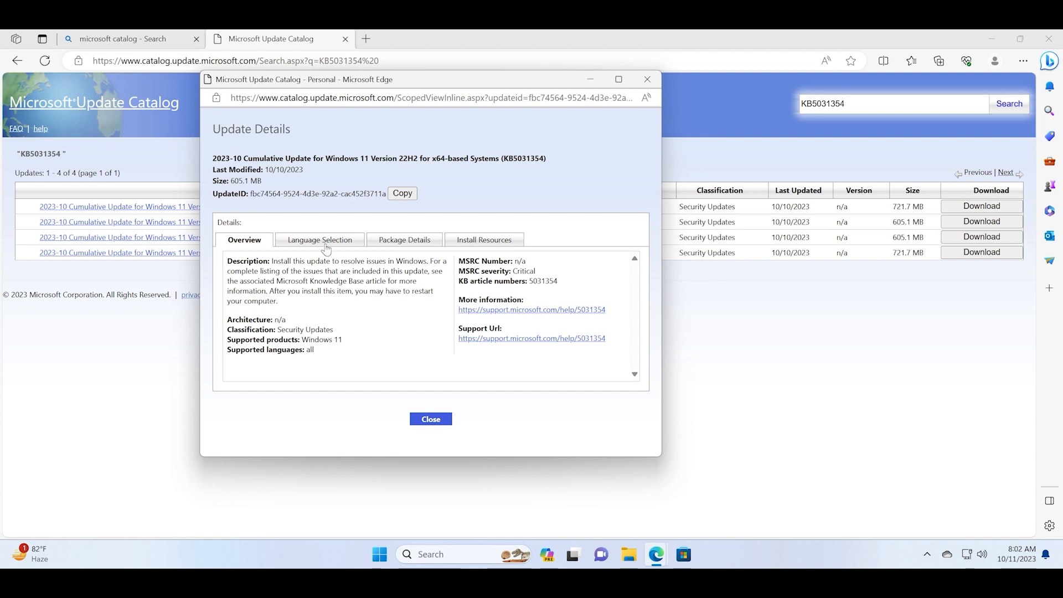
pyautogui.moveTo(270, 243)
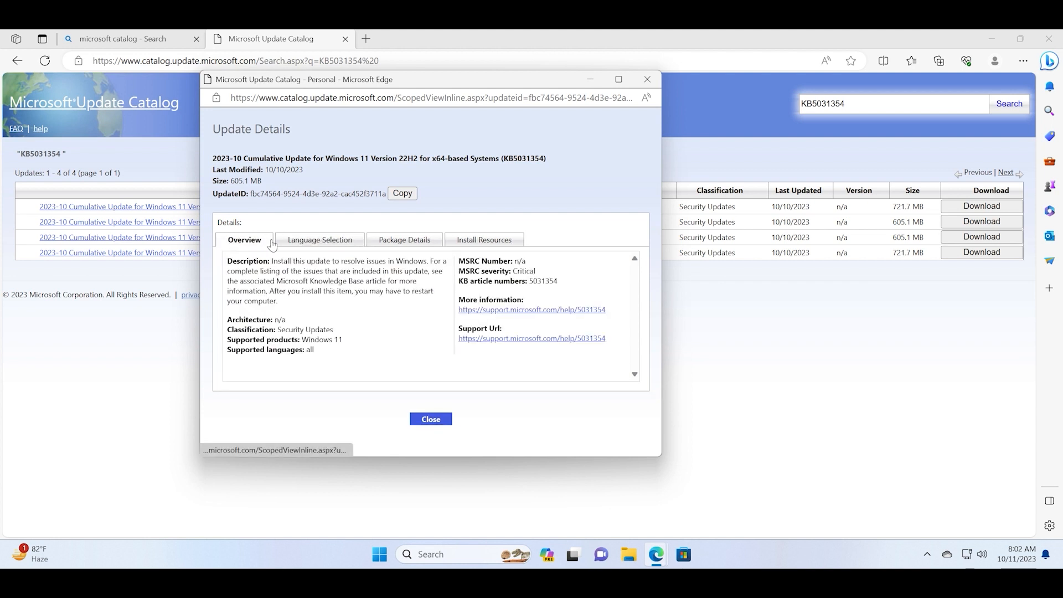
pyautogui.moveTo(536, 365)
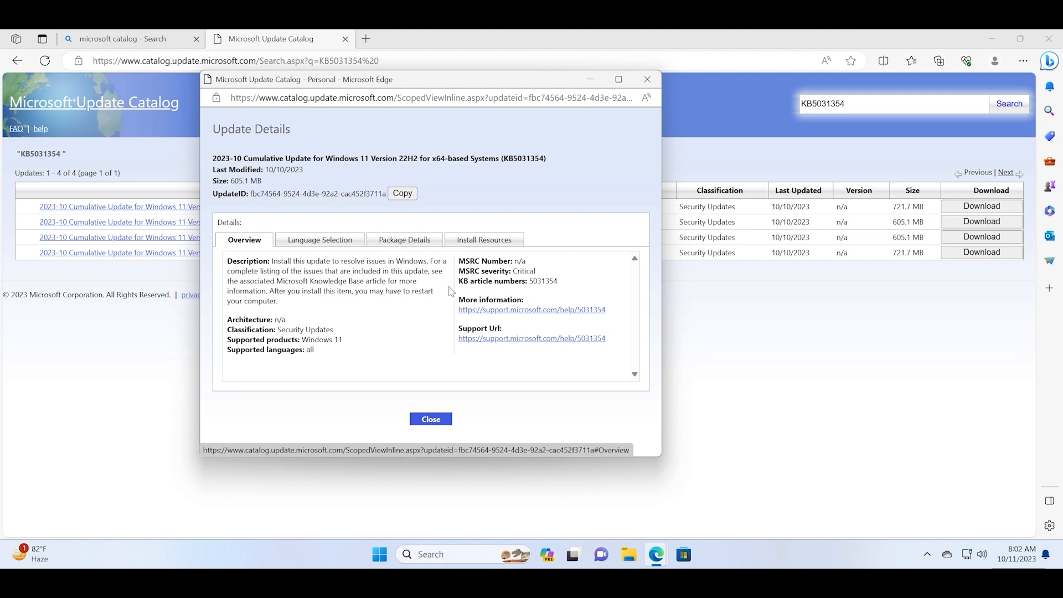
pyautogui.moveTo(485, 403)
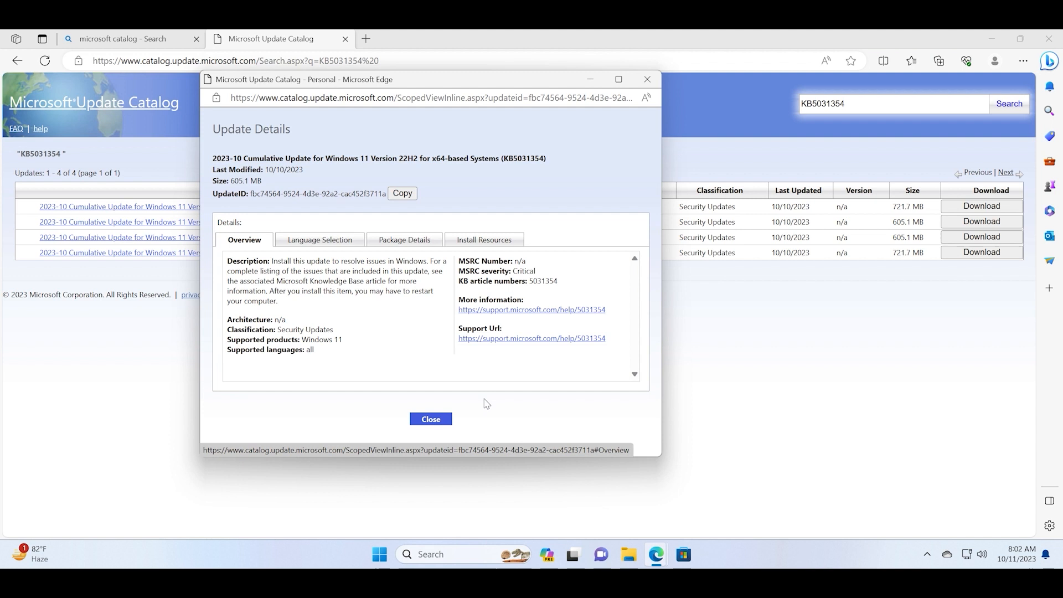
pyautogui.moveTo(524, 285)
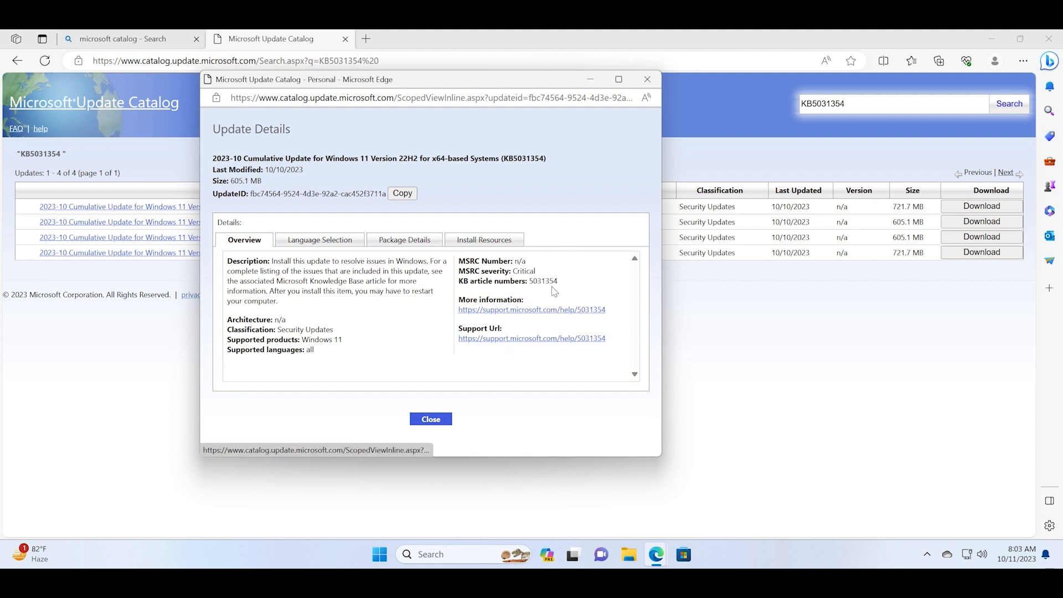
pyautogui.click(483, 240)
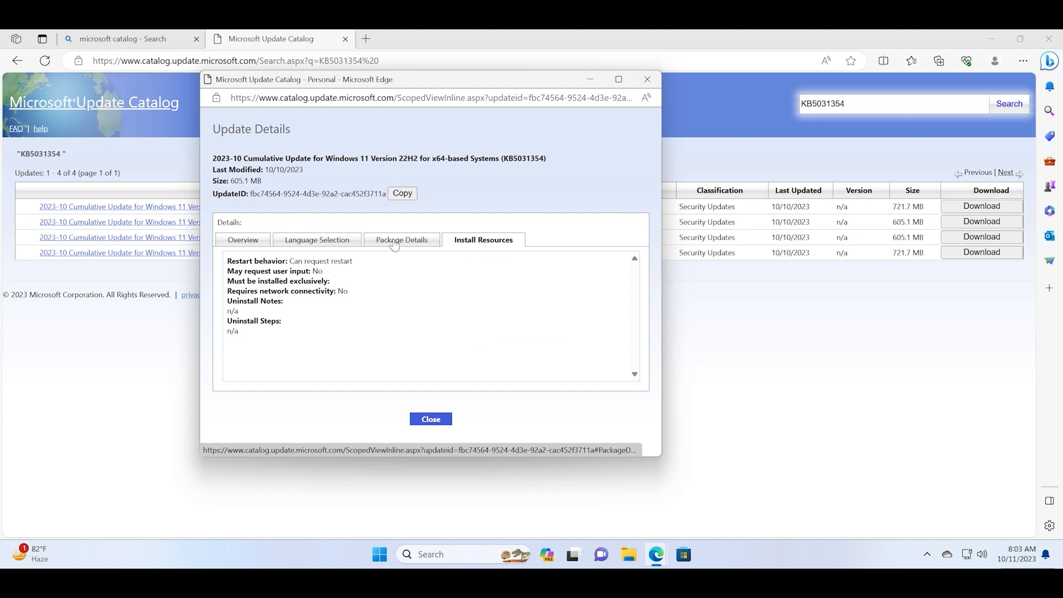
pyautogui.click(317, 239)
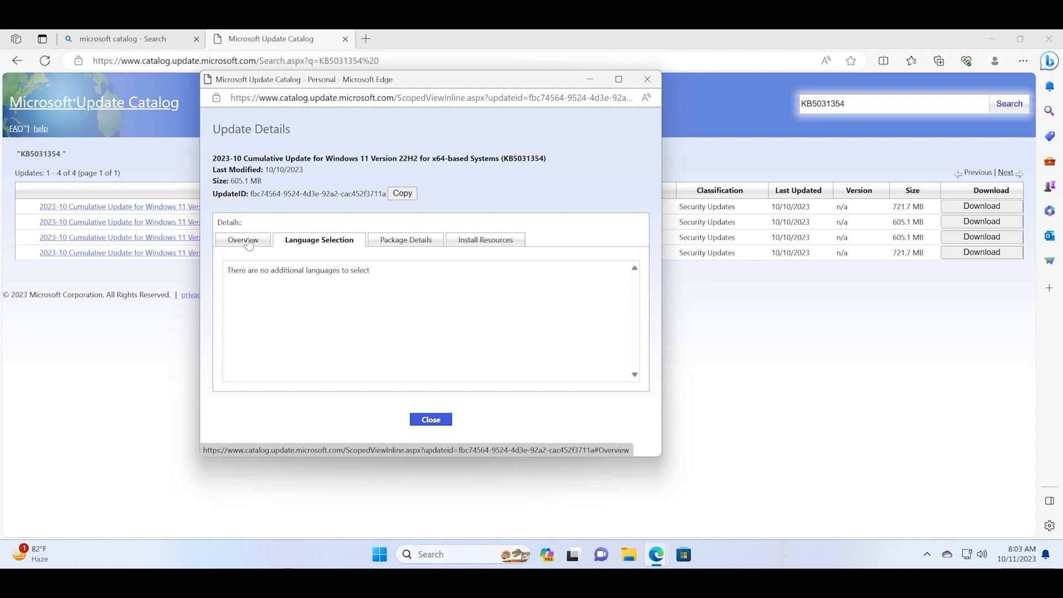
pyautogui.click(243, 240)
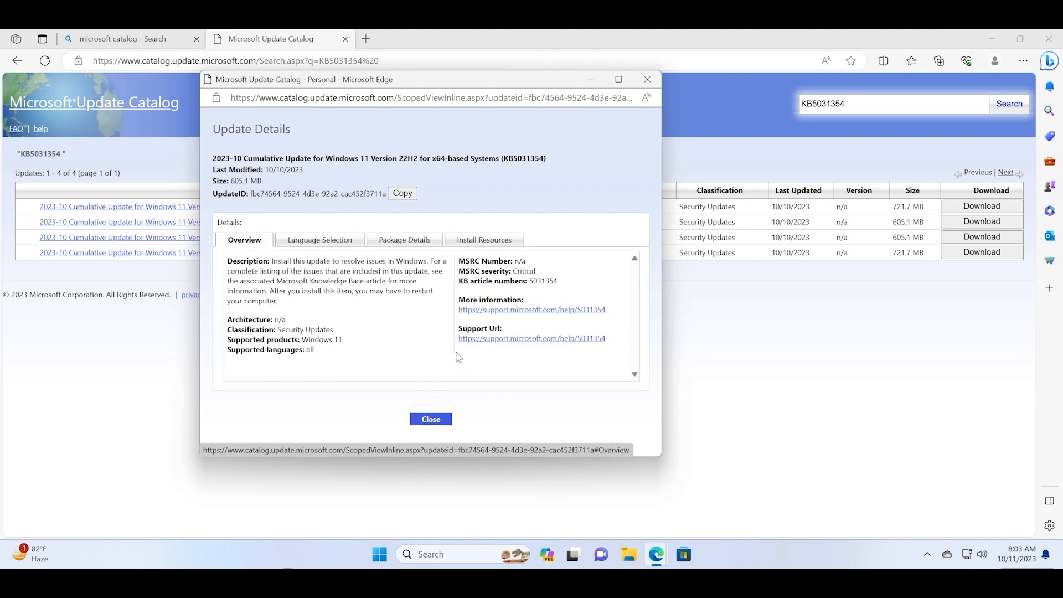
pyautogui.click(430, 418)
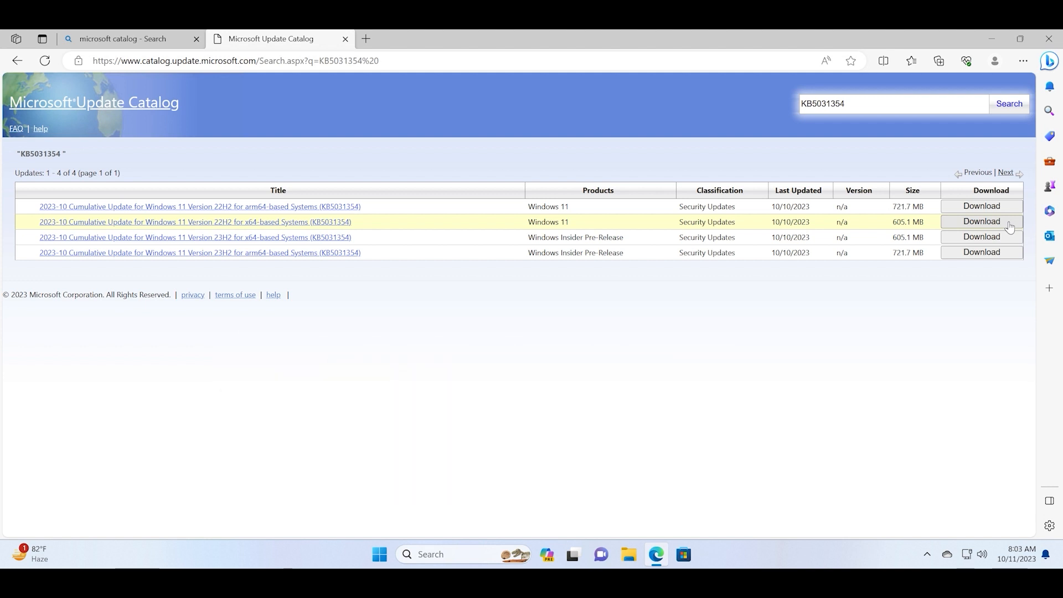
# Download the KB5031354 Windows 11 22H2 x64 .msu file and close the download popup
pyautogui.click(980, 221)
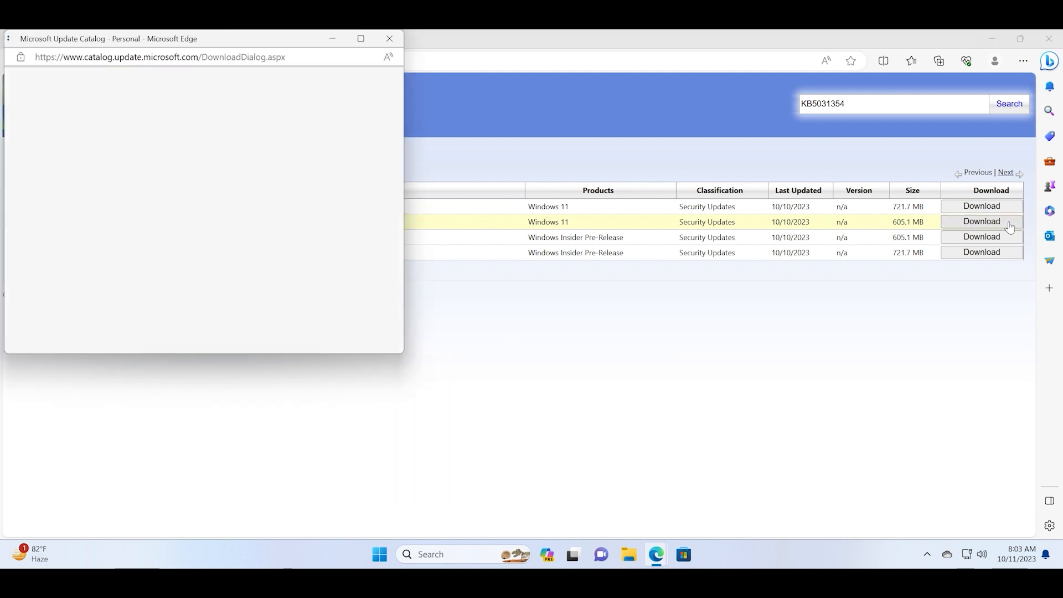
pyautogui.click(981, 221)
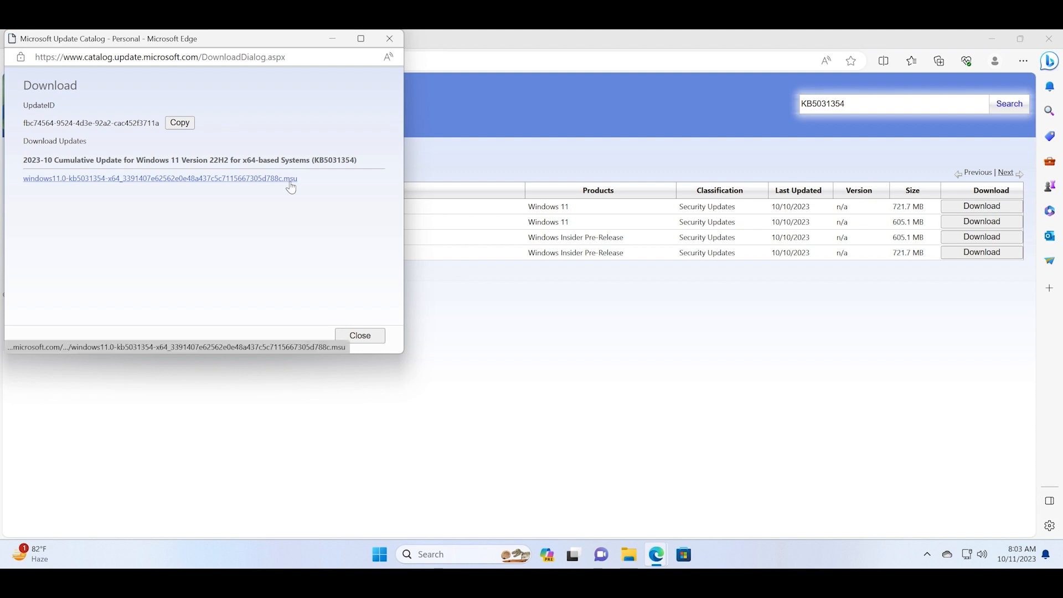
pyautogui.click(159, 179)
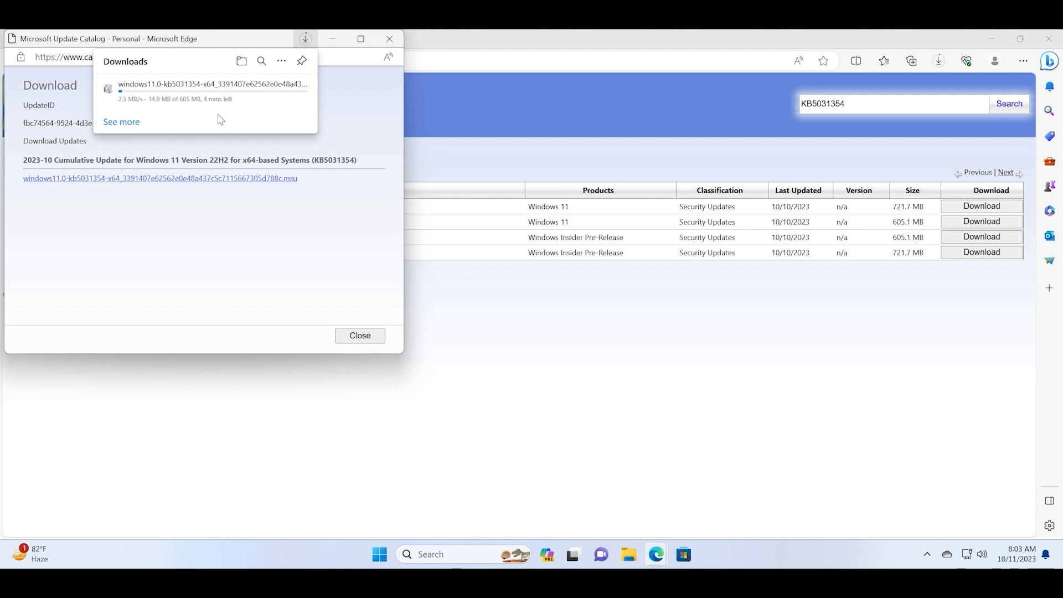
pyautogui.moveTo(450, 34)
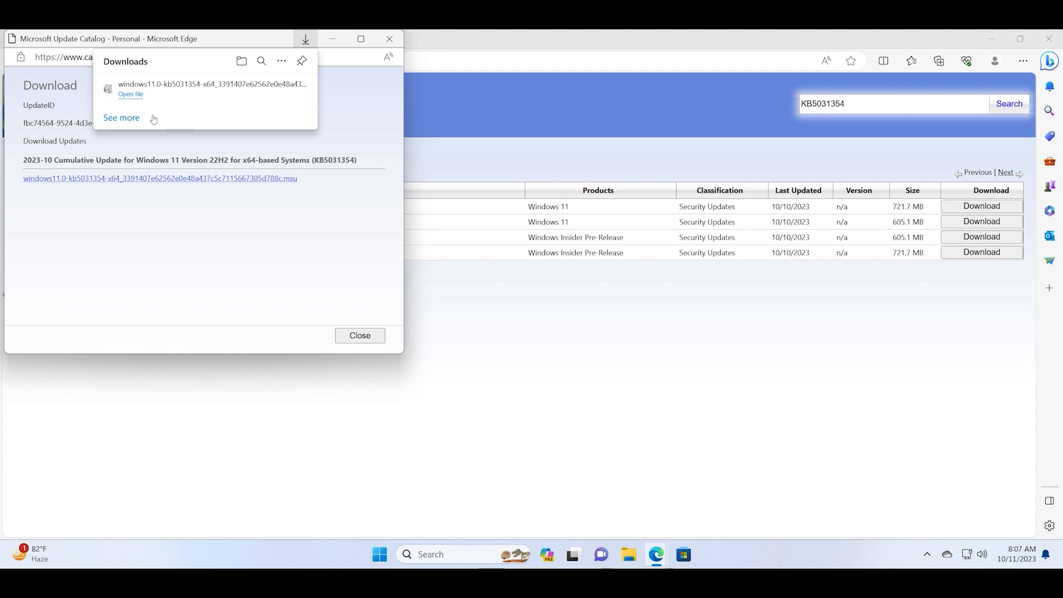
pyautogui.moveTo(288, 67)
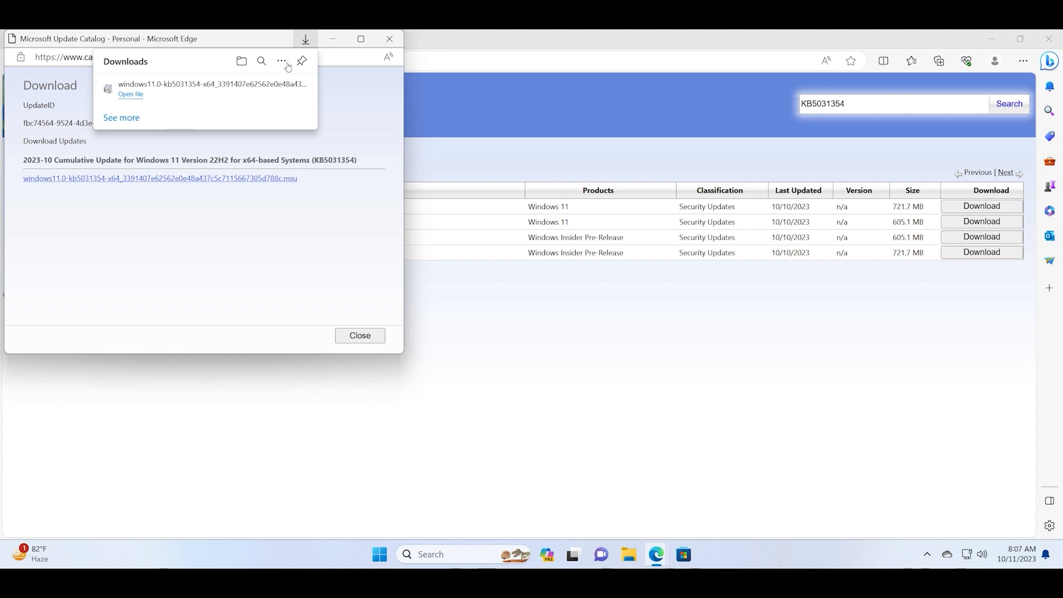
pyautogui.click(281, 61)
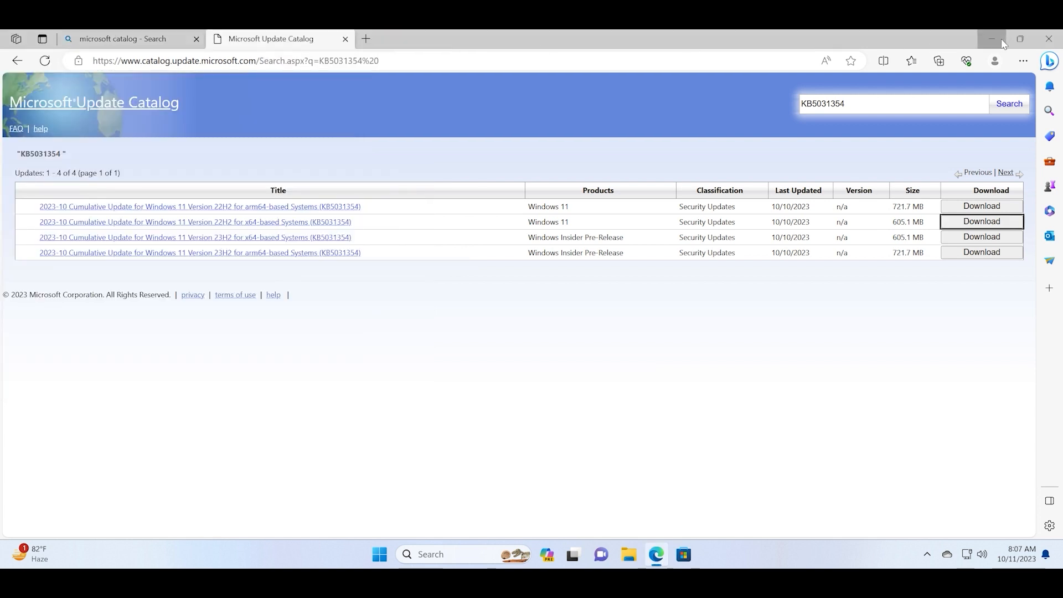
pyautogui.click(990, 39)
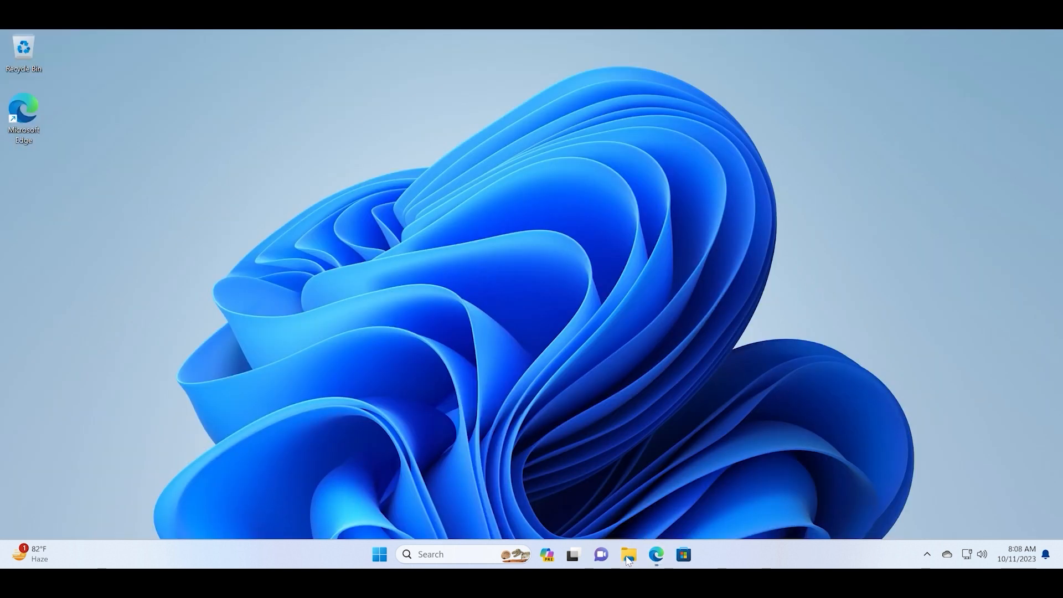
# Run windows11.0-kb5031354 .msu from Downloads and dismiss the 'already installed' notice
pyautogui.click(627, 554)
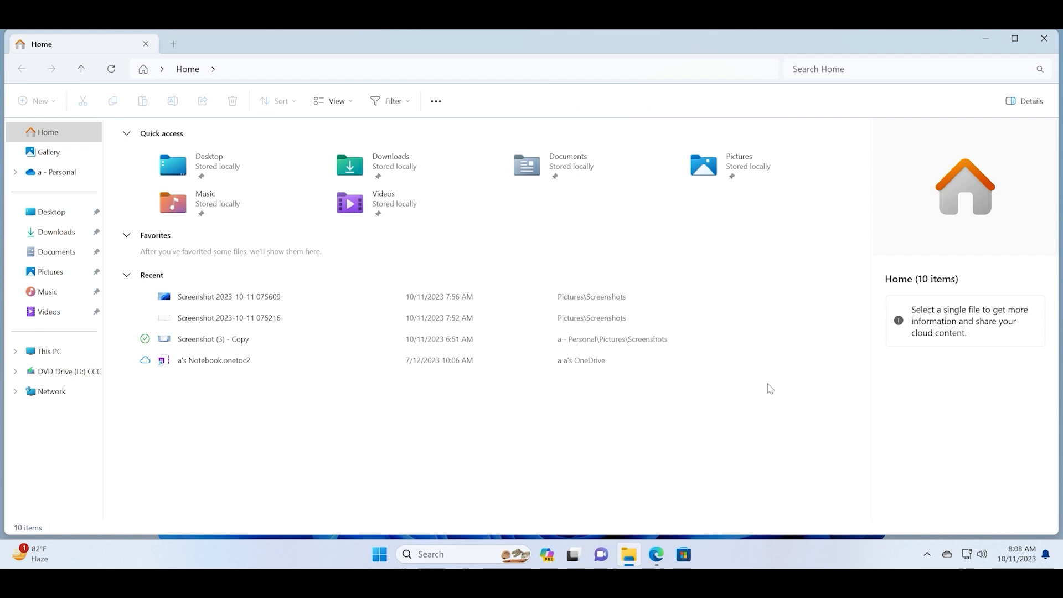
pyautogui.click(56, 231)
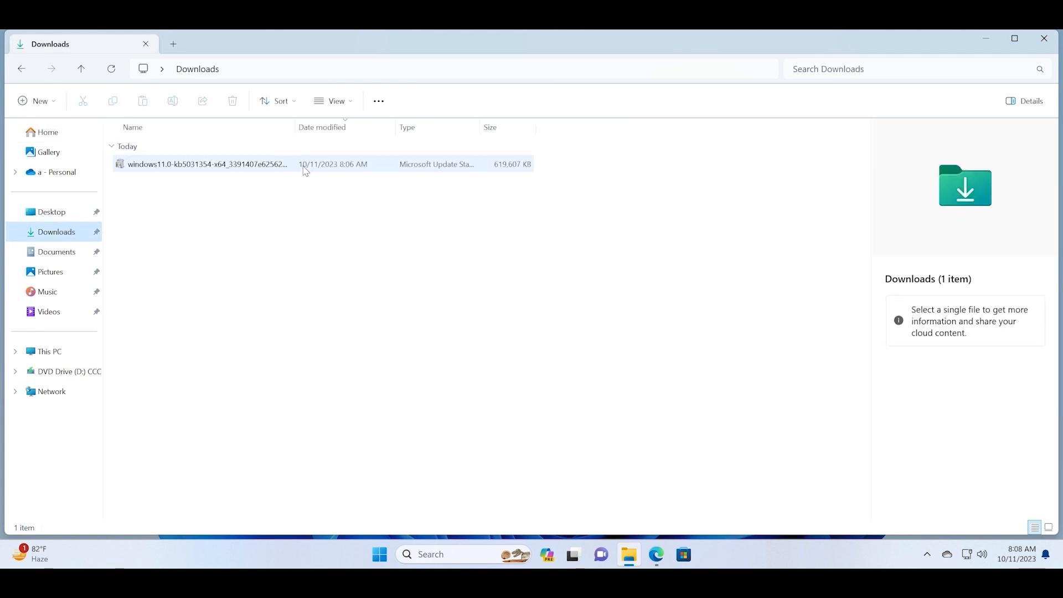
pyautogui.click(206, 164)
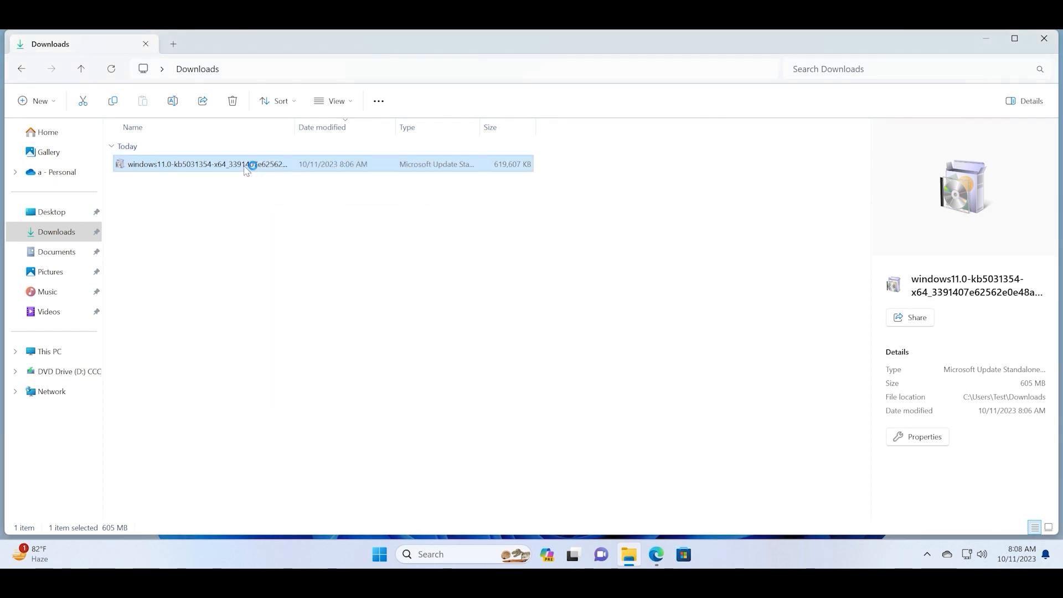
pyautogui.doubleClick(204, 164)
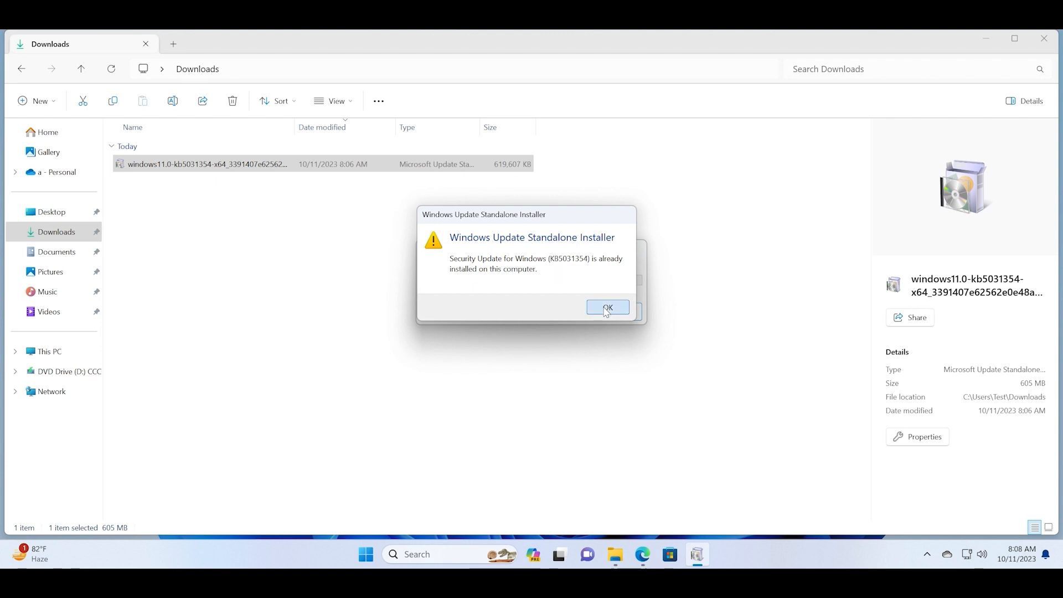
pyautogui.click(606, 307)
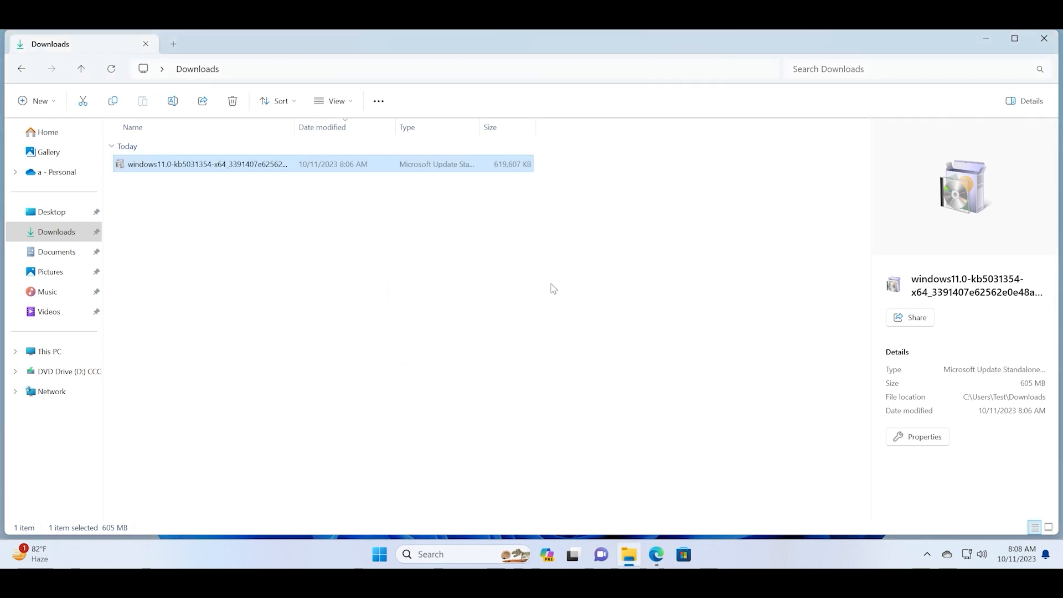
pyautogui.moveTo(623, 271)
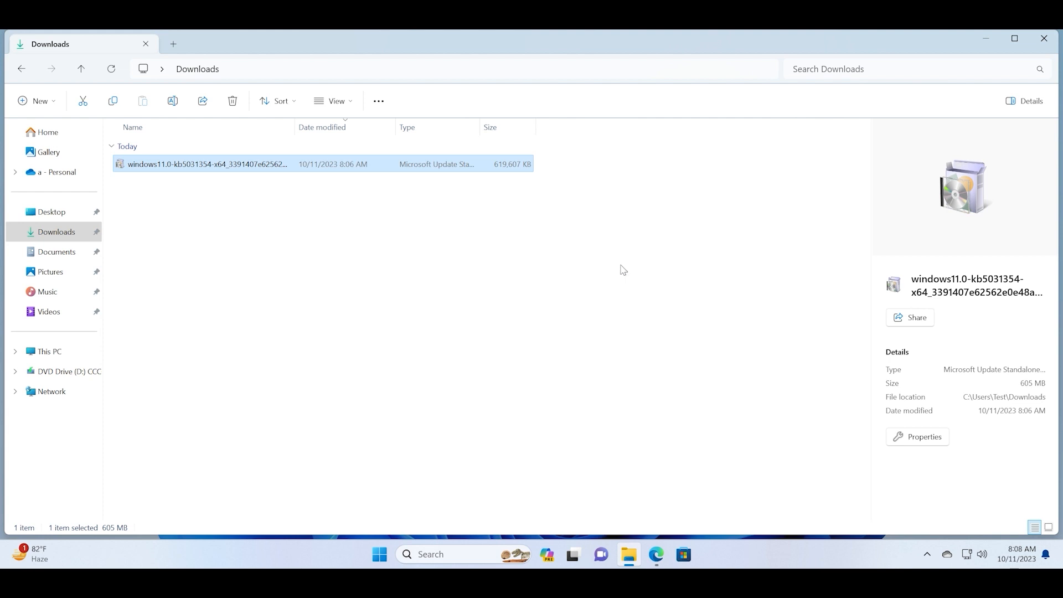
pyautogui.moveTo(536, 95)
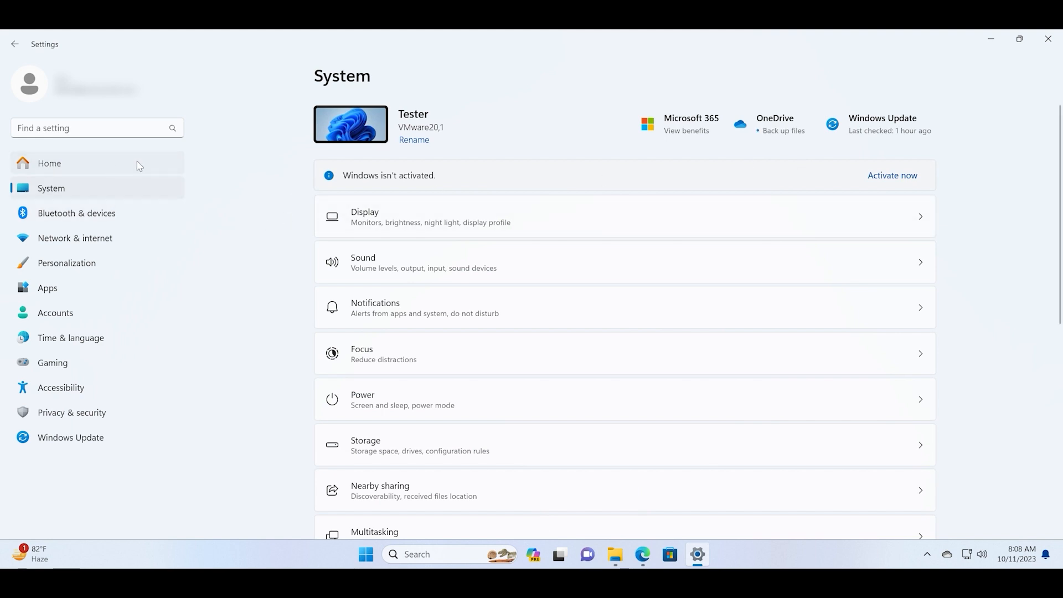
# View KB5031354 in Windows Update history, then check OS Build 22621.2428 in About Windows via winver
pyautogui.click(69, 438)
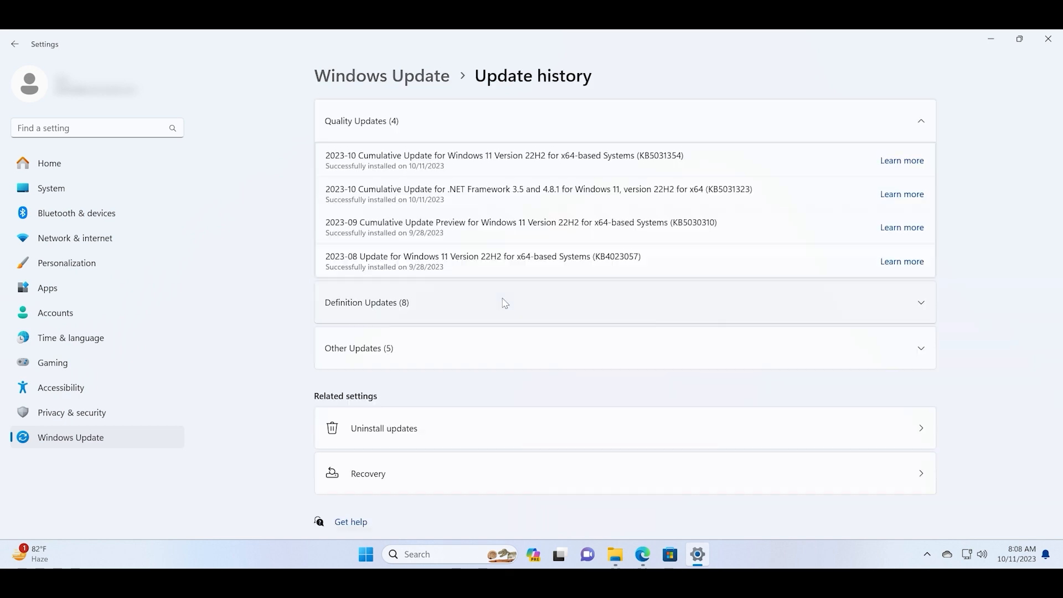
pyautogui.moveTo(681, 158)
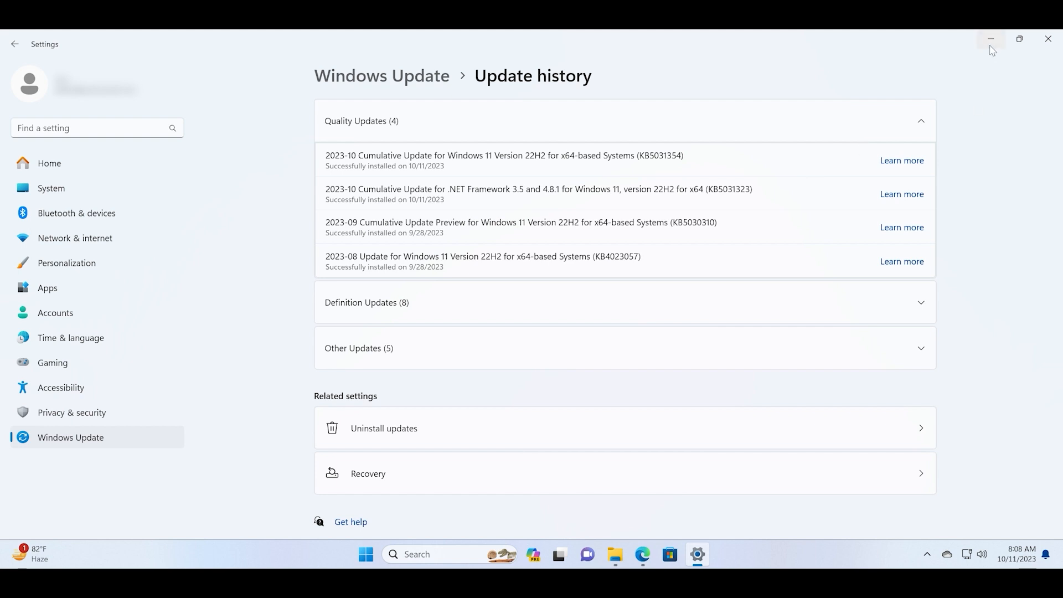
pyautogui.click(614, 558)
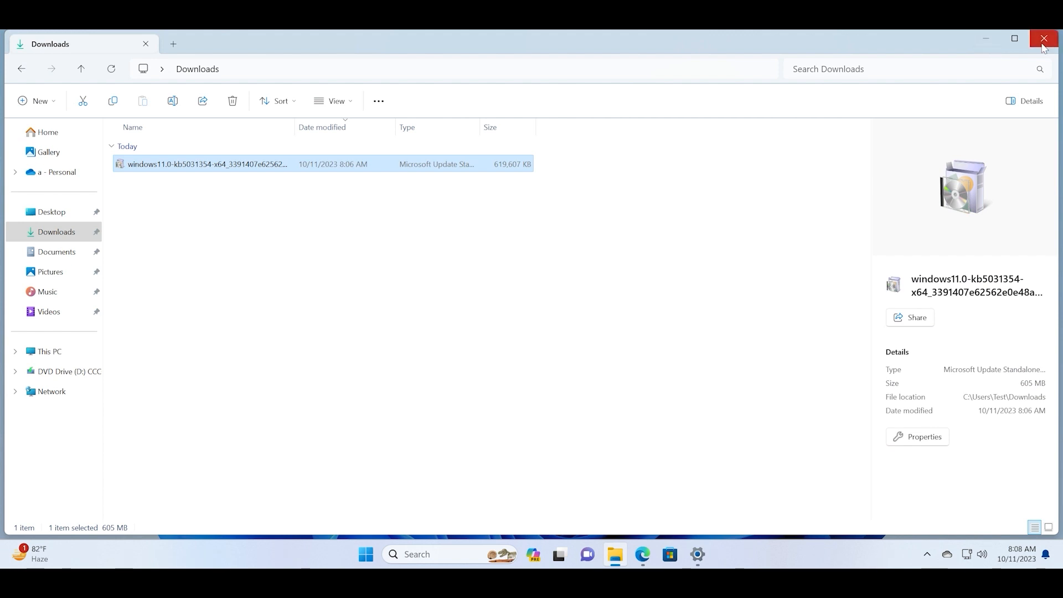
pyautogui.click(1043, 39)
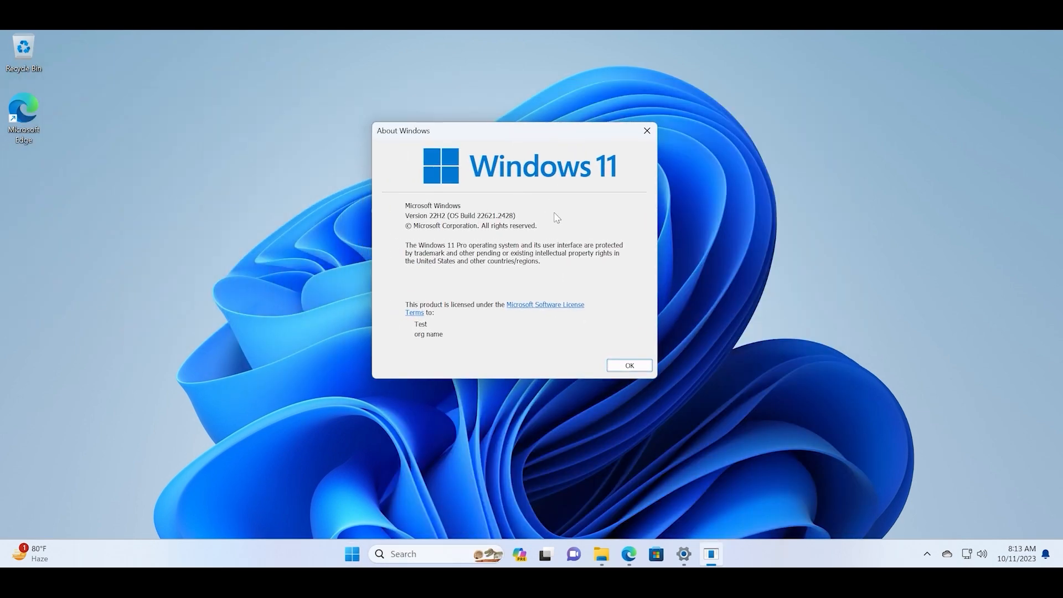
pyautogui.click(627, 366)
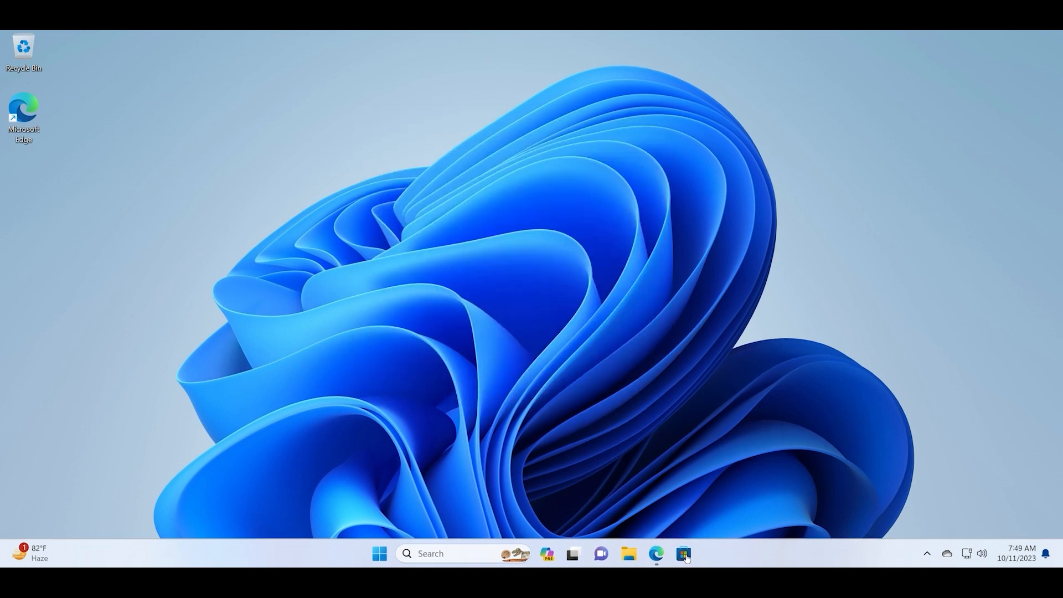
# Check the Microsoft Store Library for app updates, listing Dev Home (Preview), then close the Store
pyautogui.click(684, 554)
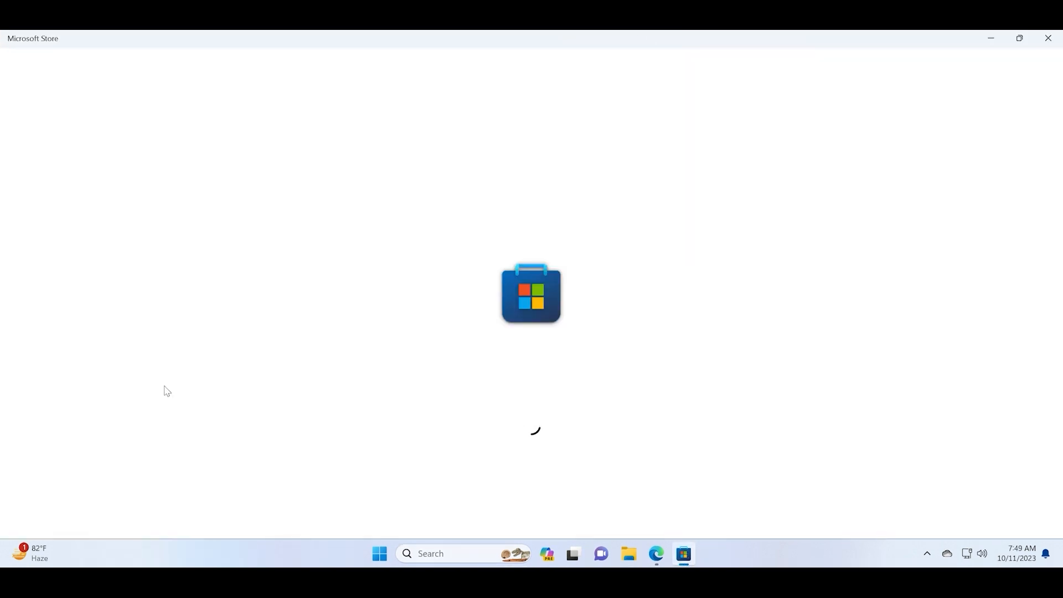
pyautogui.moveTo(438, 236)
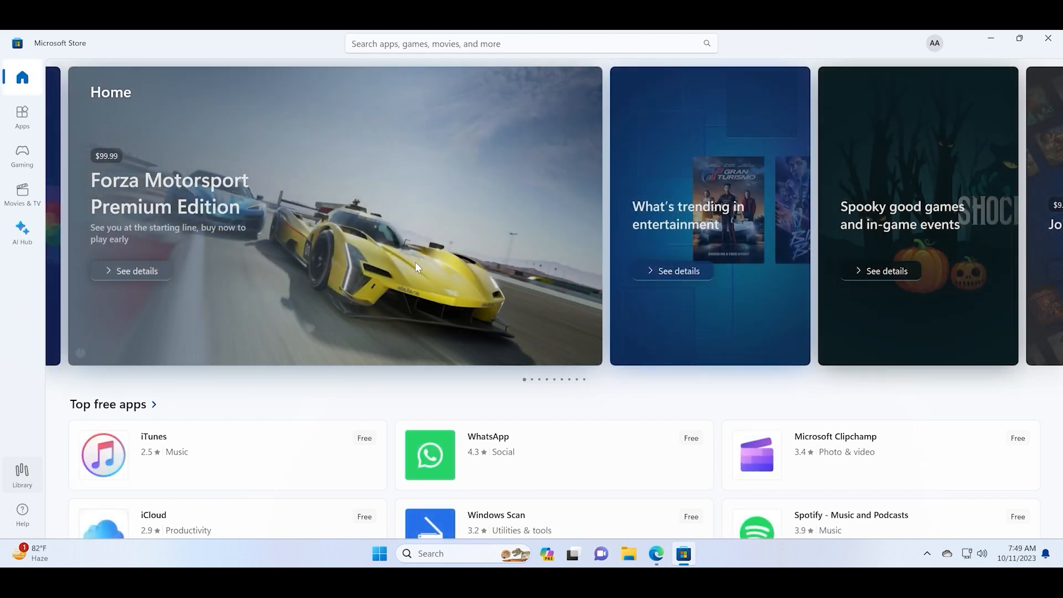
pyautogui.click(22, 473)
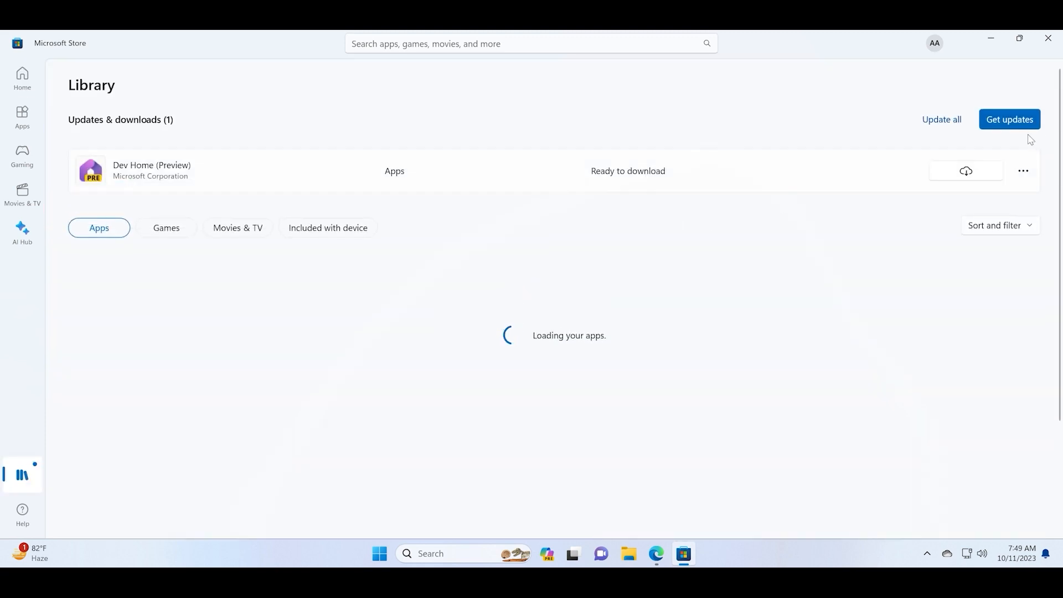
pyautogui.click(1009, 120)
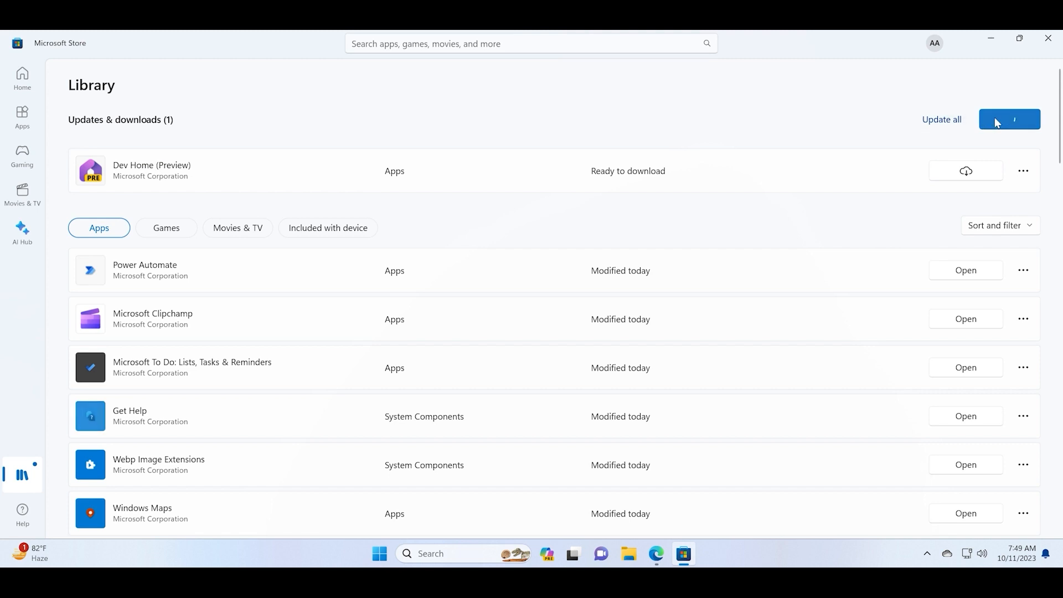
pyautogui.click(1048, 38)
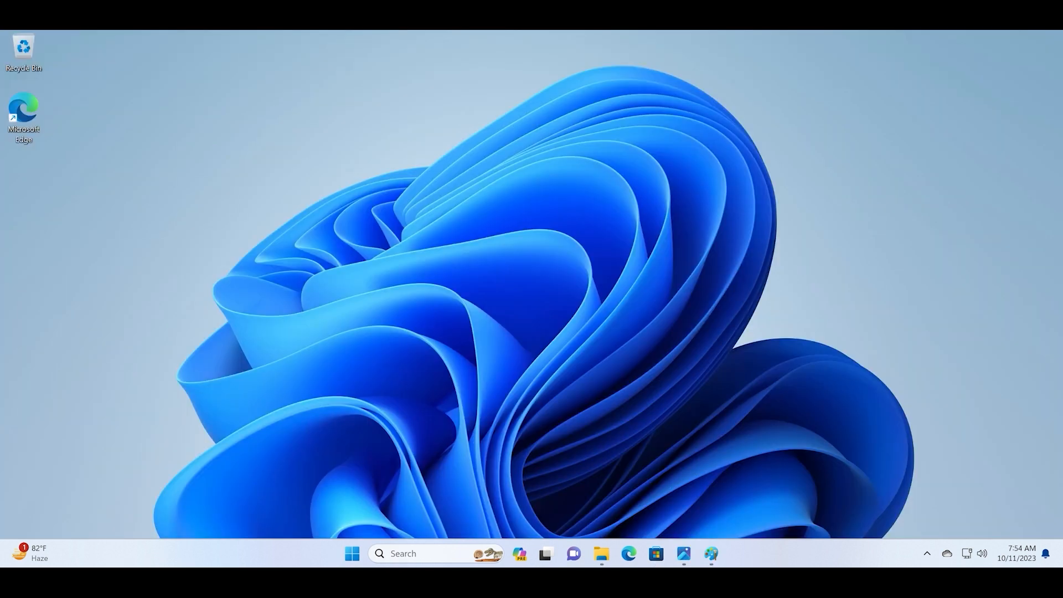
# Launch the updated Paint app with a blank untitled canvas
pyautogui.click(711, 553)
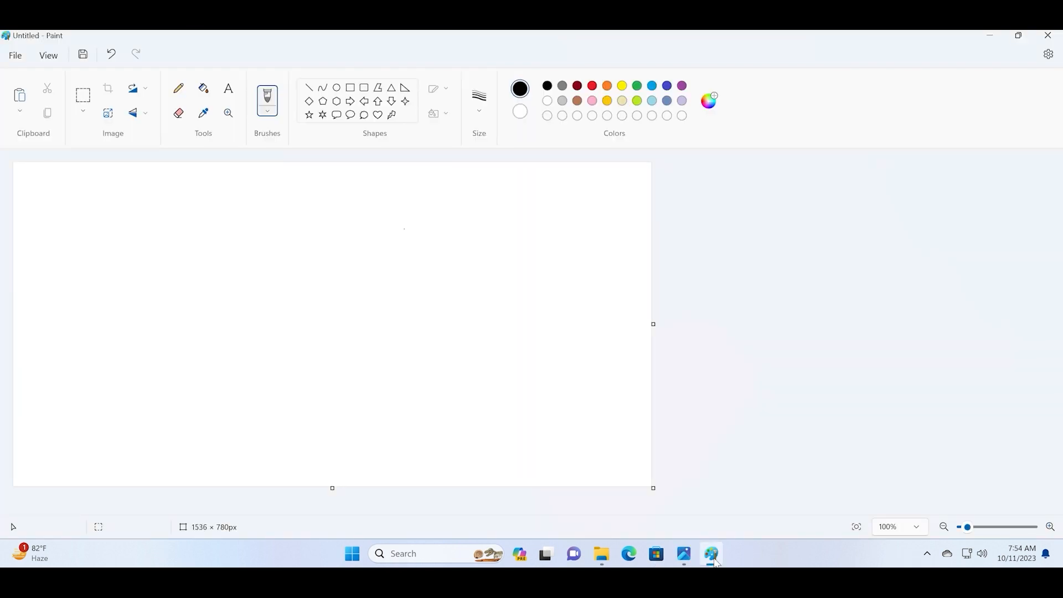
pyautogui.moveTo(107, 113)
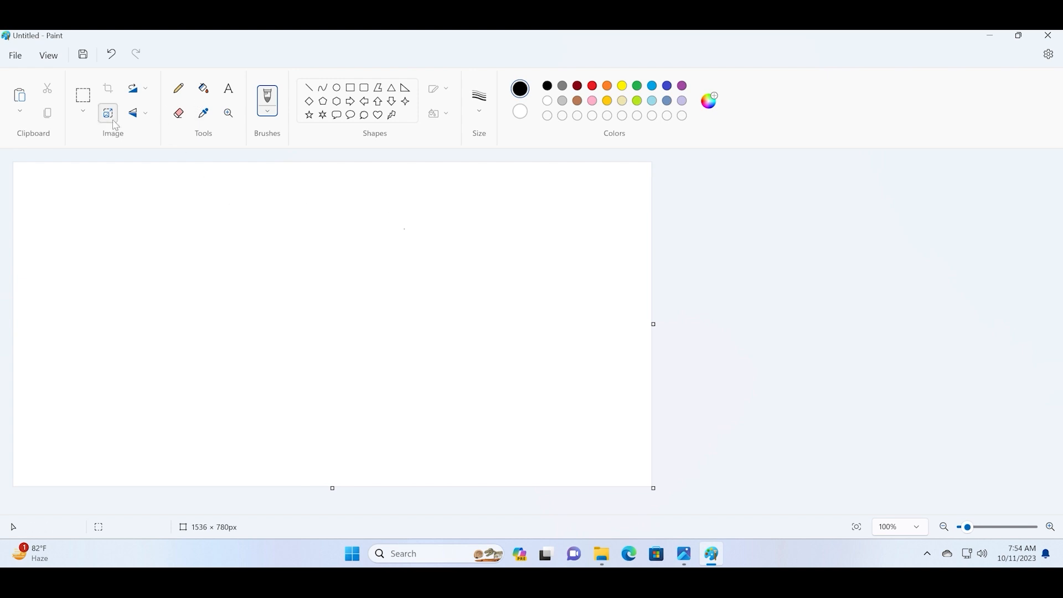
pyautogui.moveTo(995, 41)
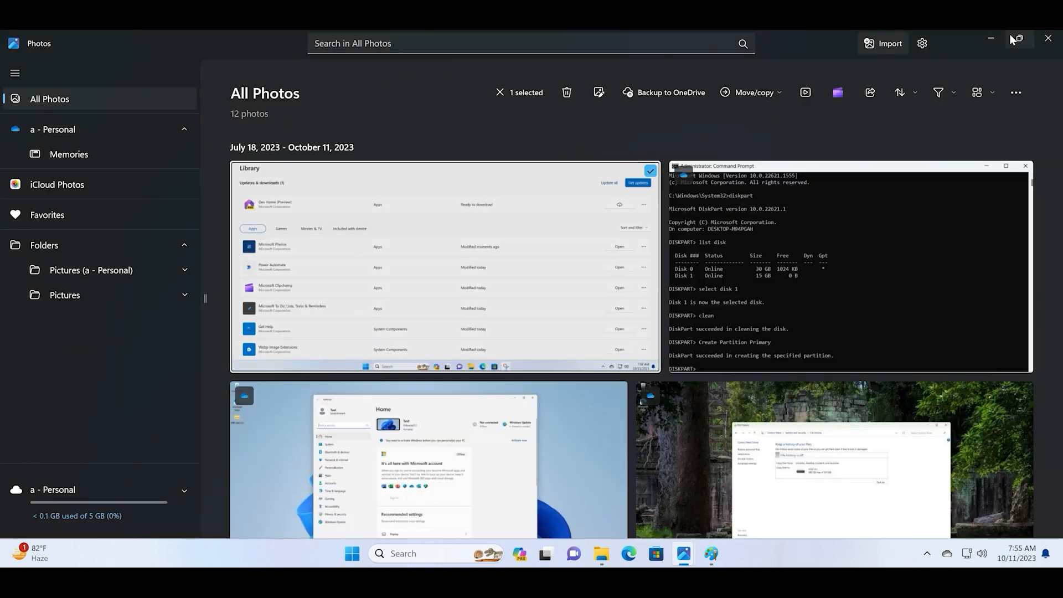
# Close Photos after viewing the All Photos collection of 12 pictures
pyautogui.click(601, 554)
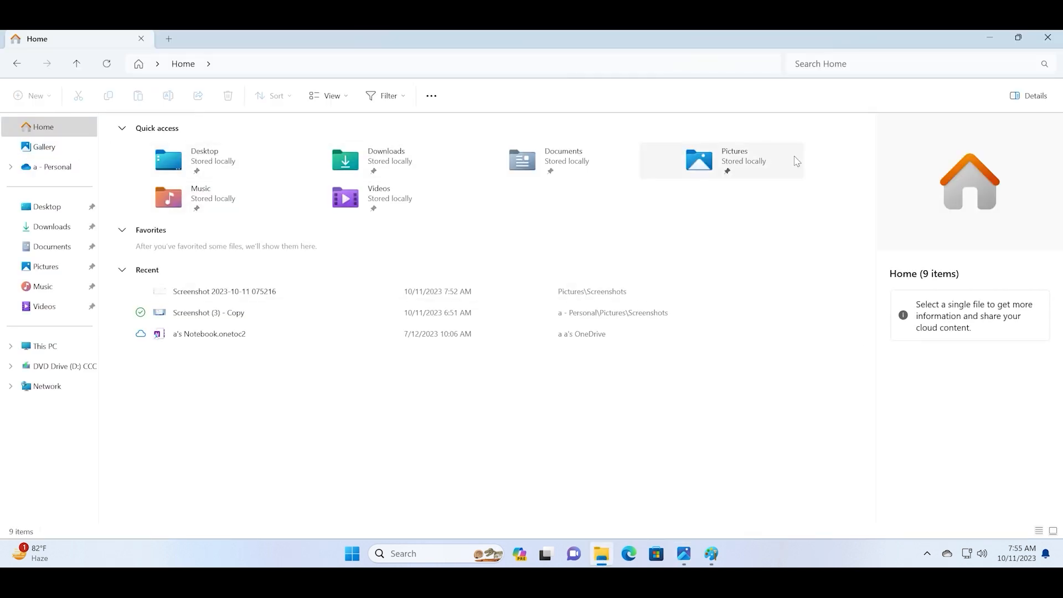
pyautogui.click(43, 146)
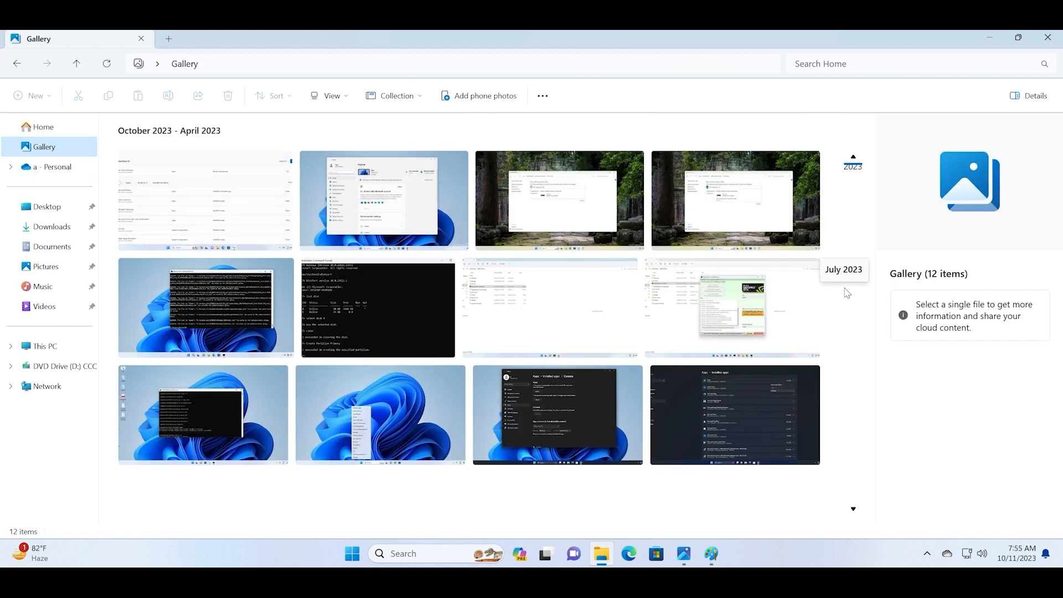
pyautogui.moveTo(261, 209)
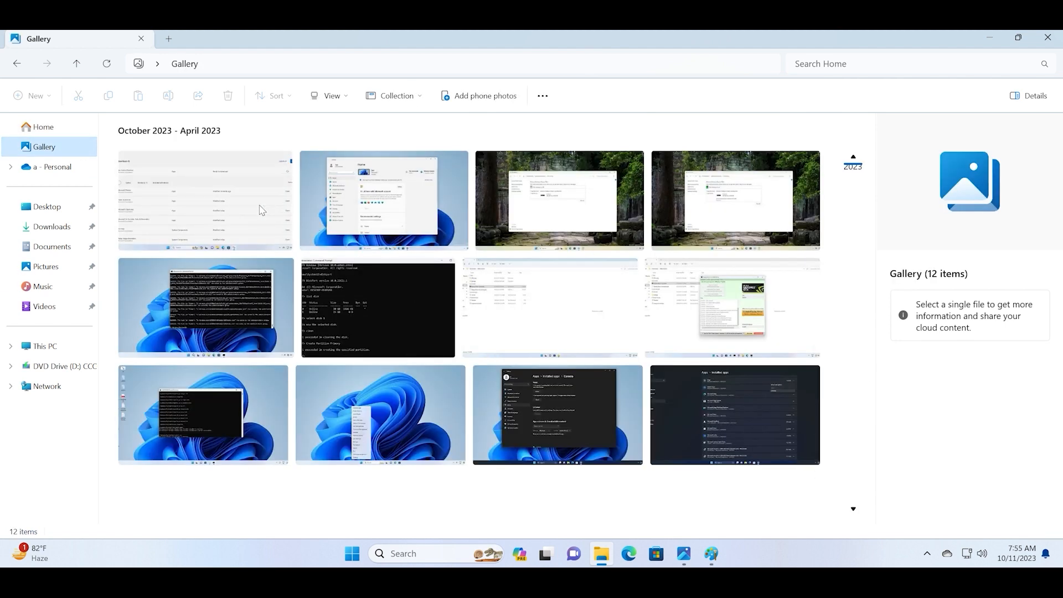
pyautogui.click(204, 200)
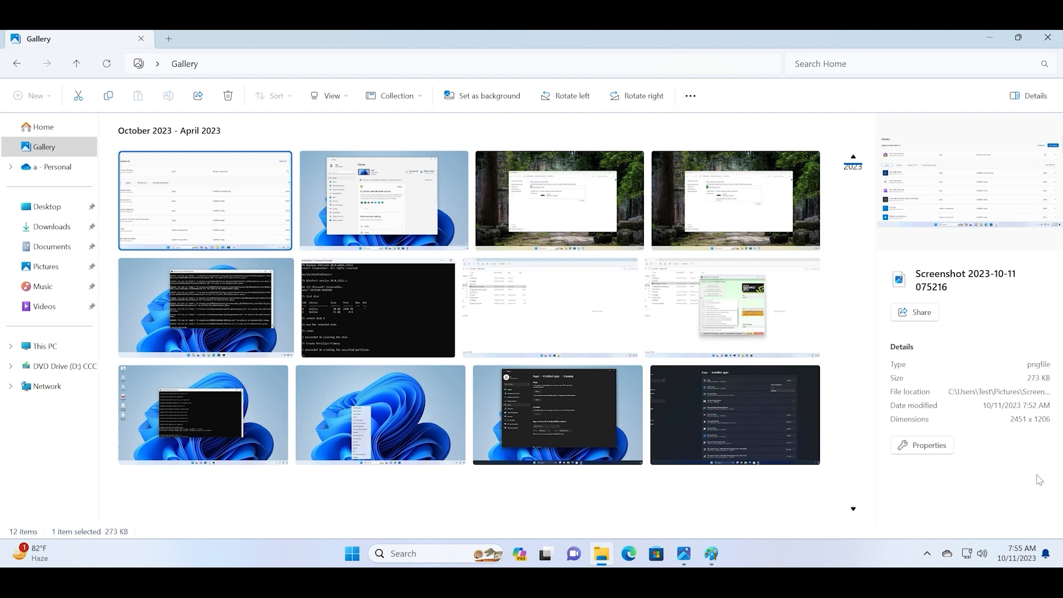
pyautogui.moveTo(989, 90)
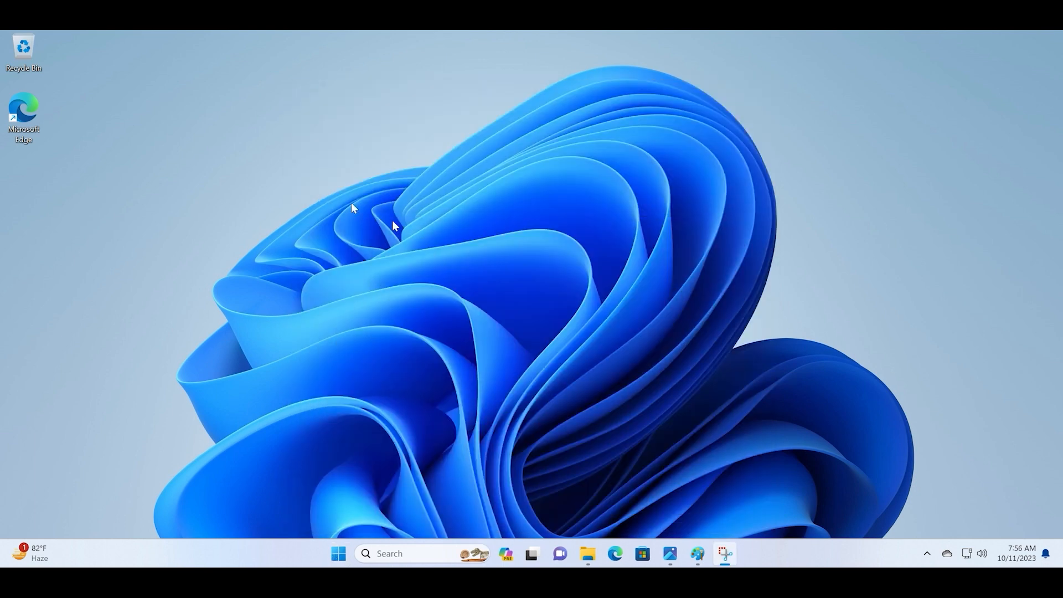
pyautogui.click(725, 554)
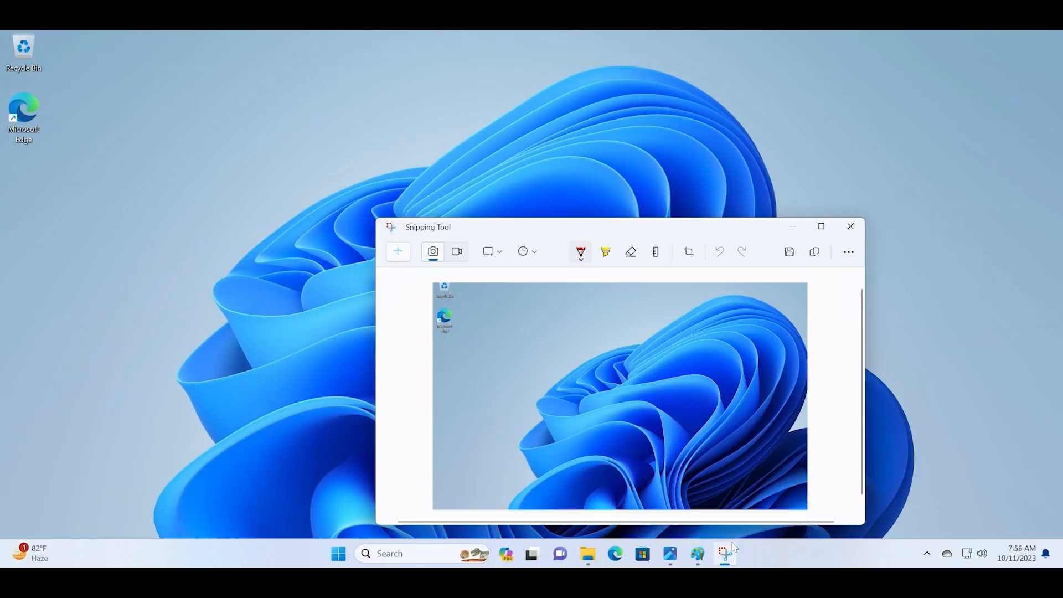
pyautogui.click(821, 226)
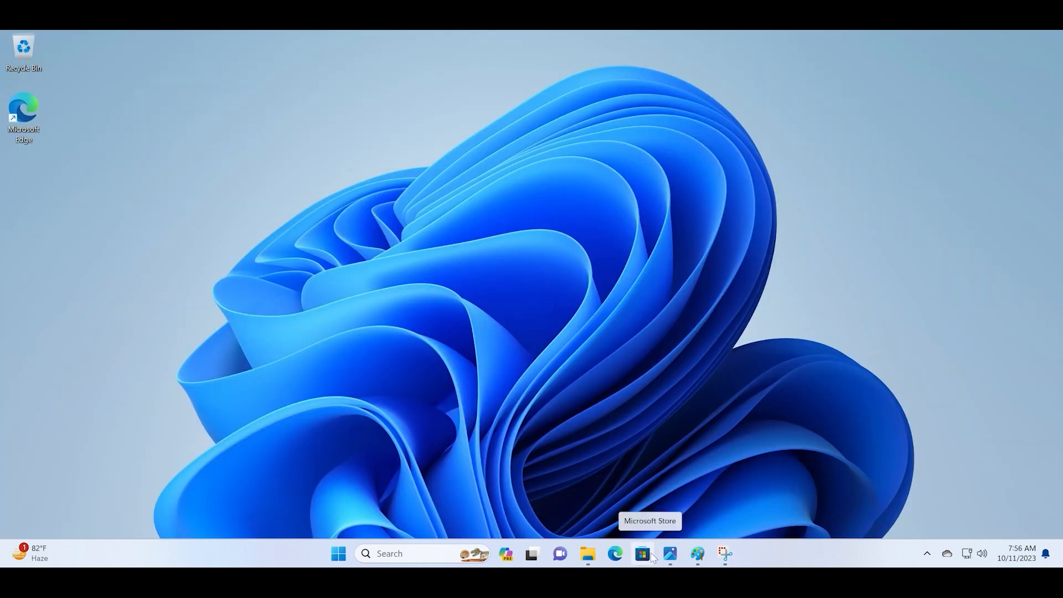
pyautogui.moveTo(780, 432)
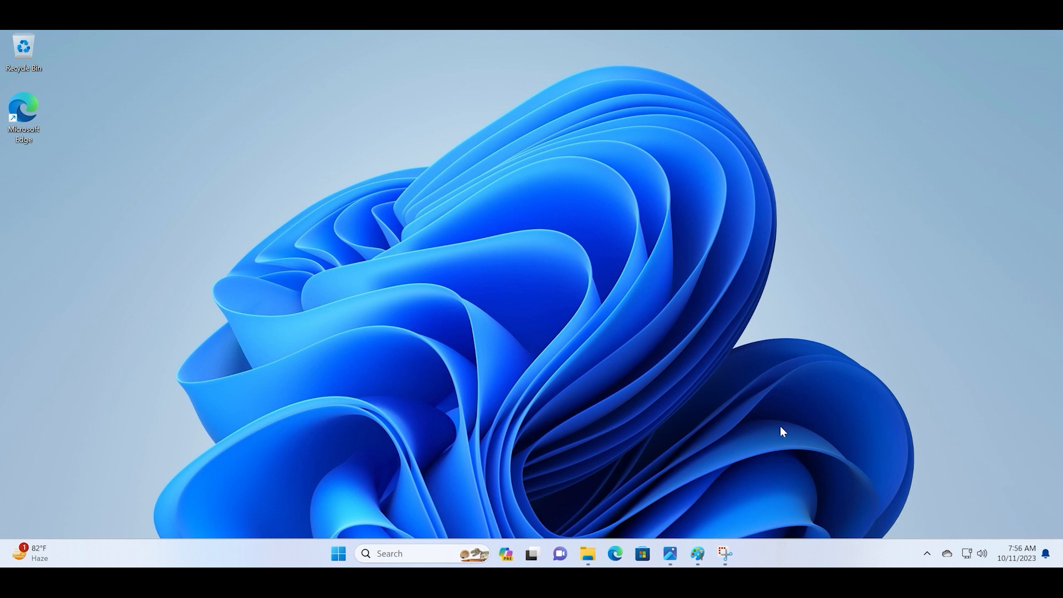